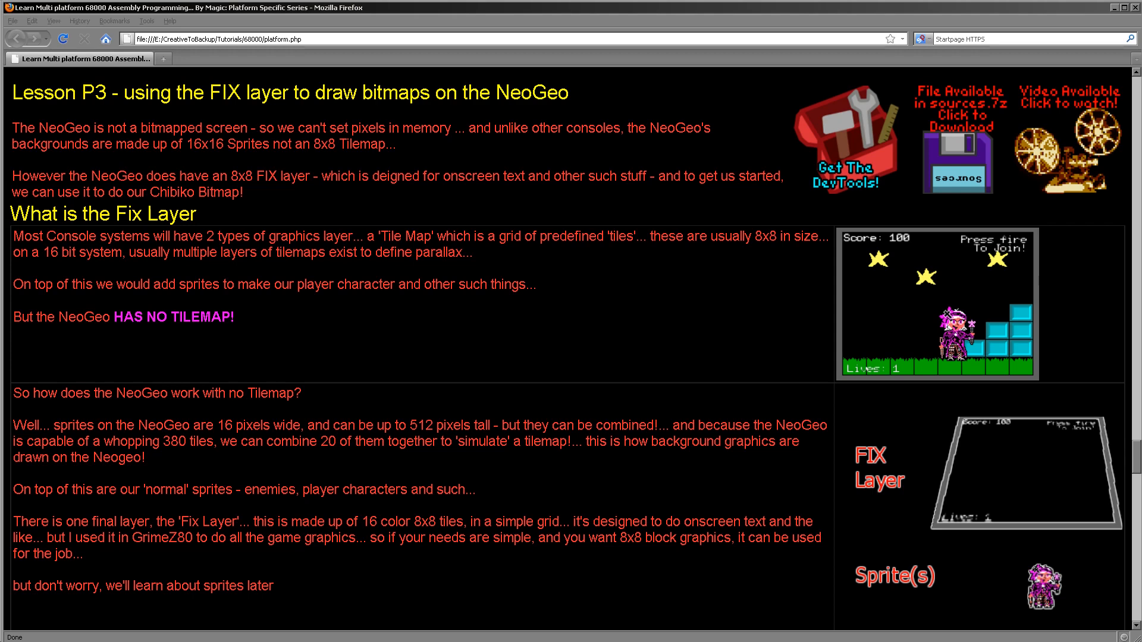
mouse_move(932, 313)
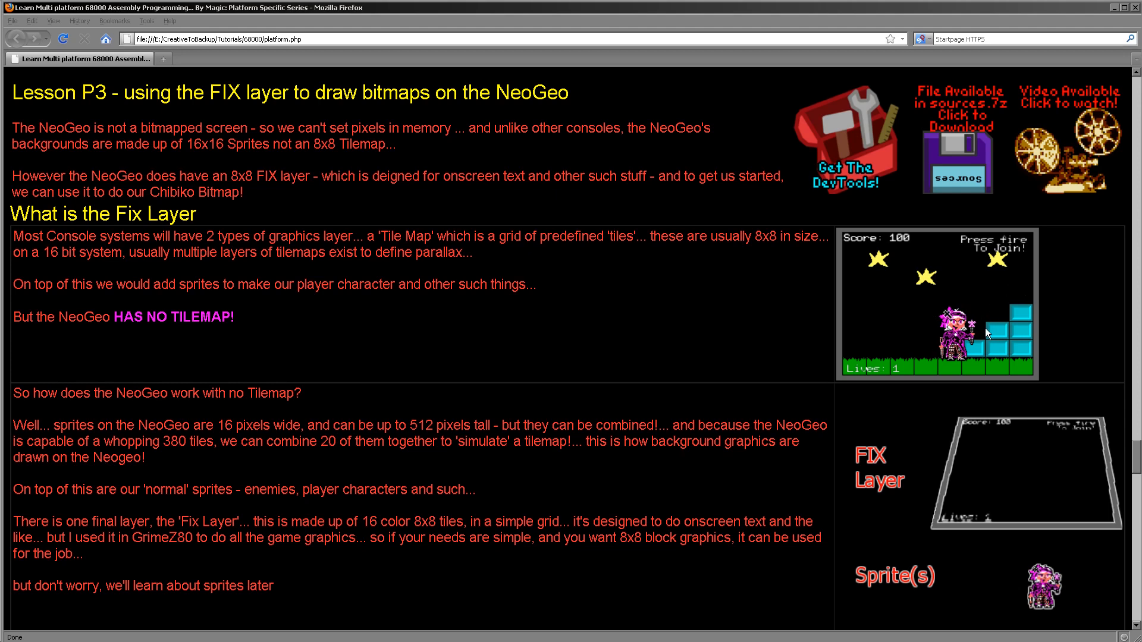
mouse_move(1015, 232)
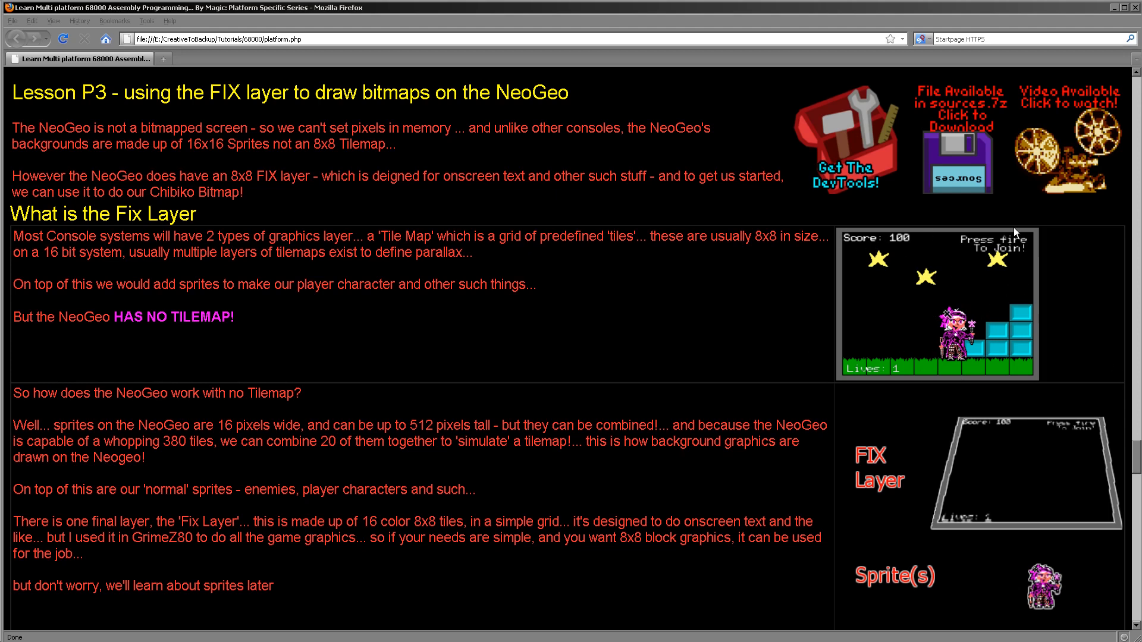
mouse_move(902, 360)
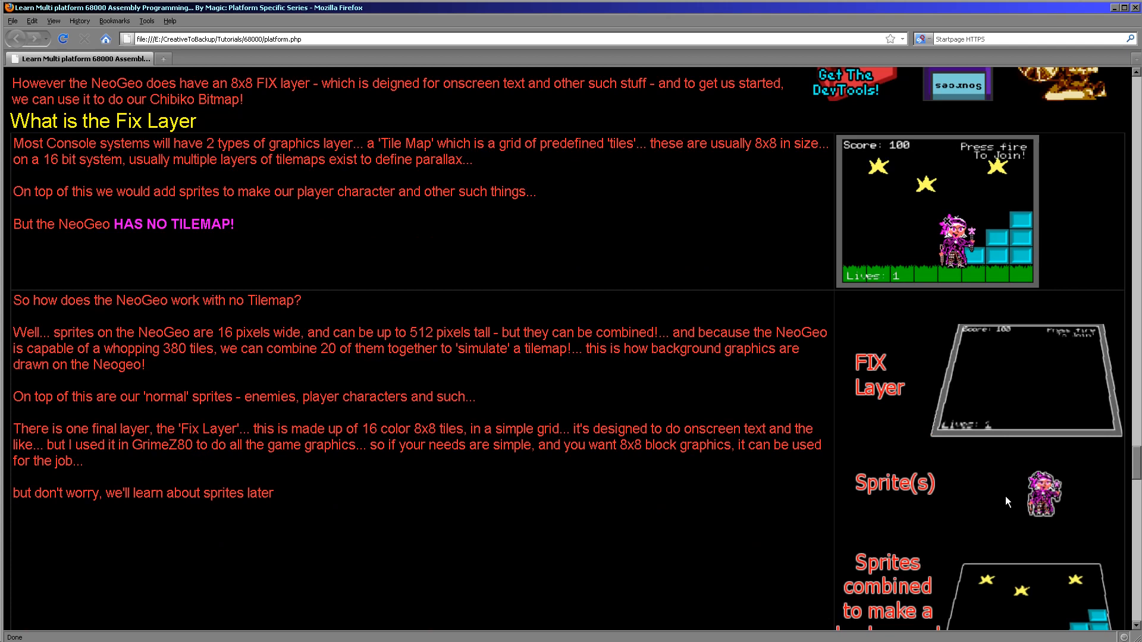
mouse_move(1007, 178)
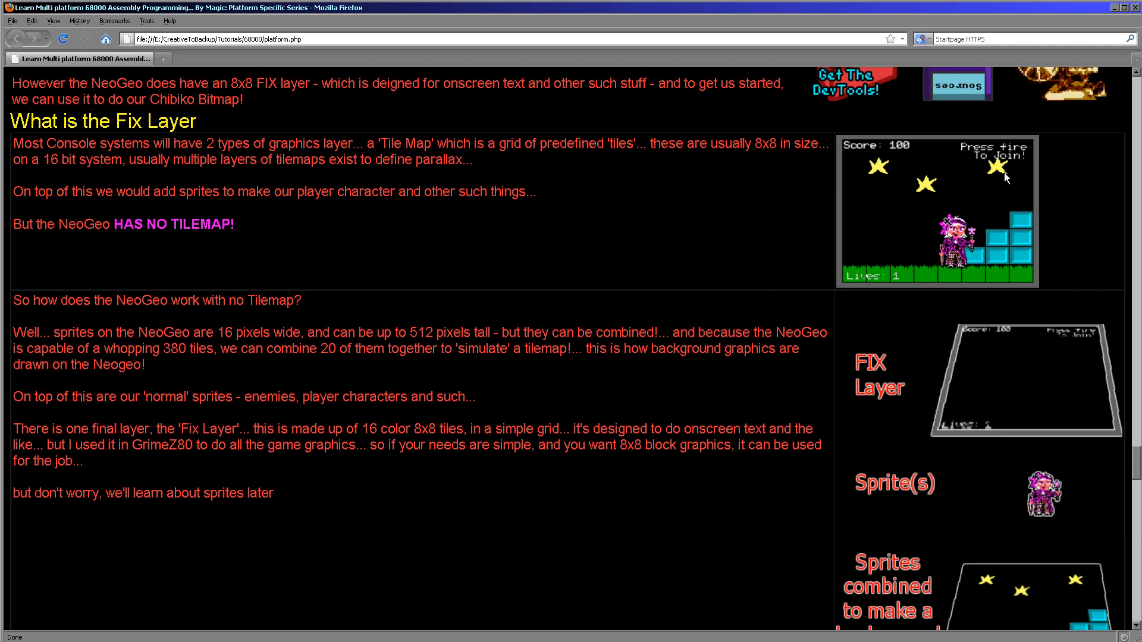
mouse_move(1017, 337)
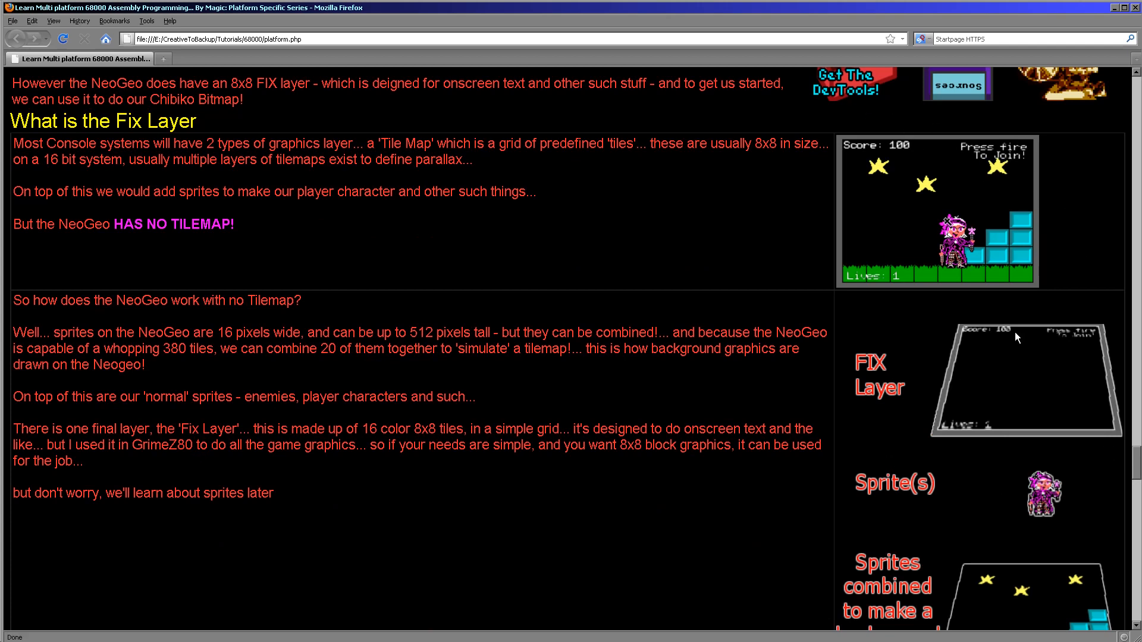
mouse_move(865, 378)
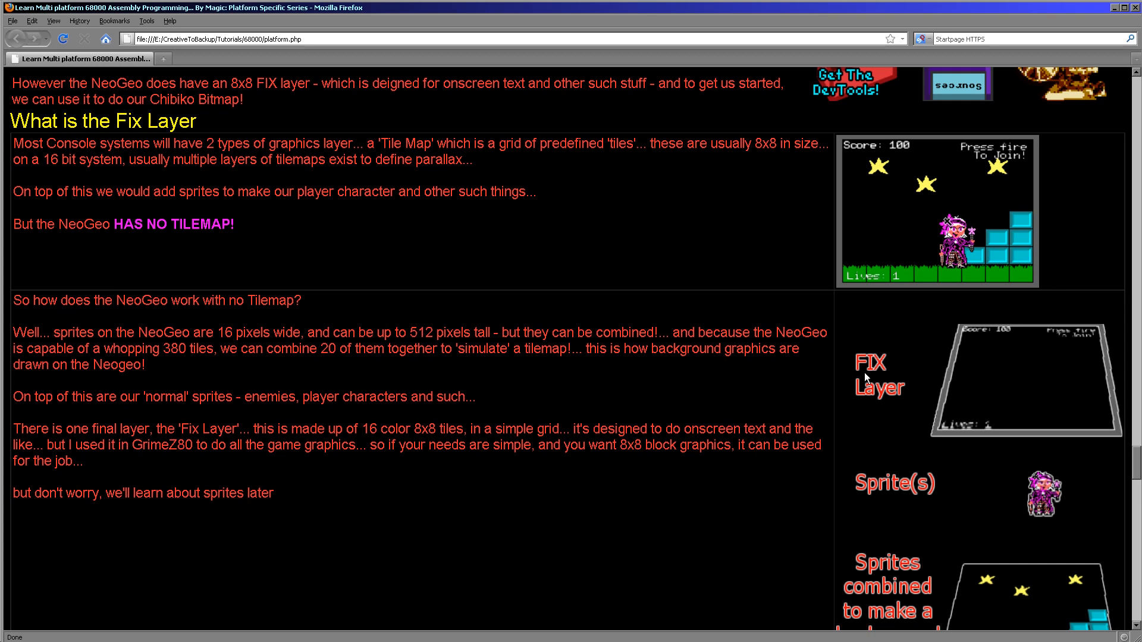
Scroll to the MAME window showing 'ABC', 'Hello World!!!' and the Chibiko bitmap.
scroll("down", 3)
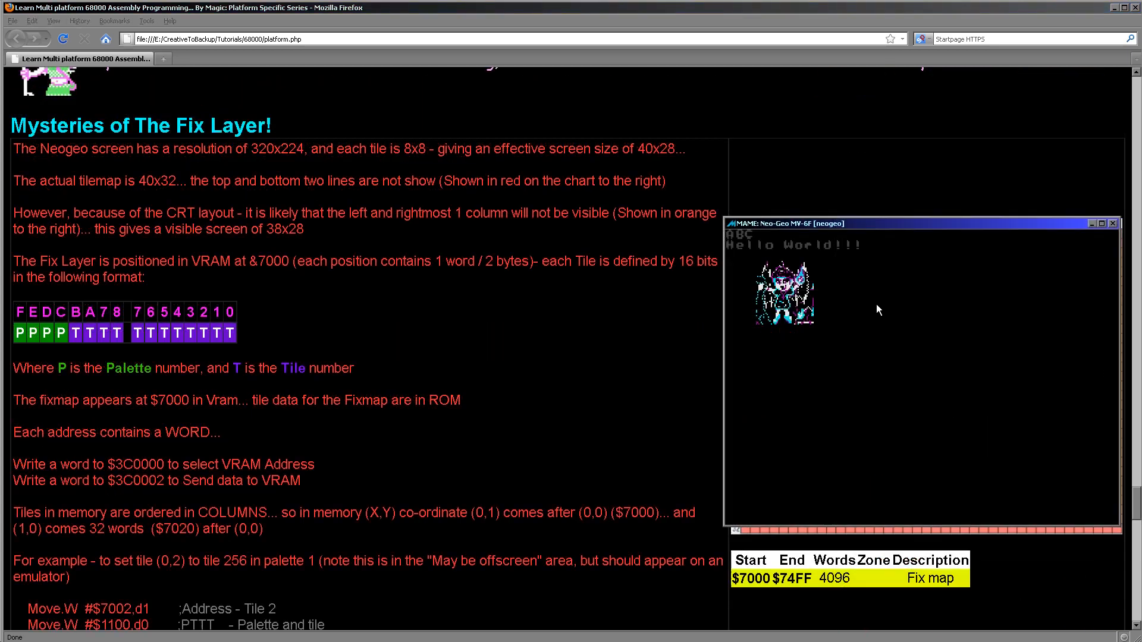
mouse_move(742, 350)
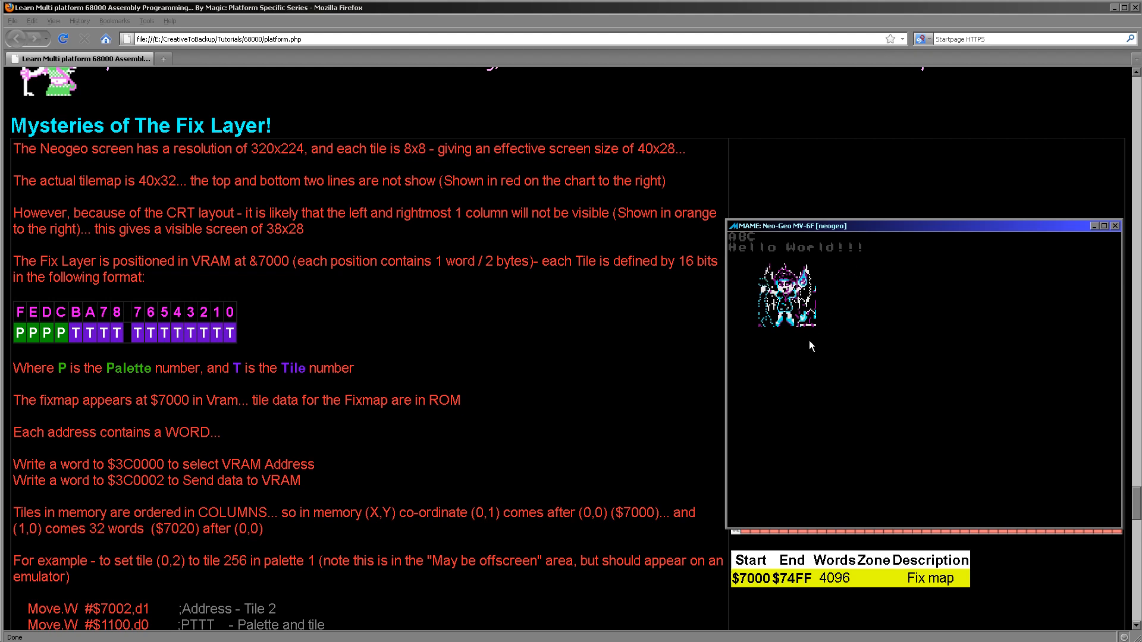
mouse_move(807, 335)
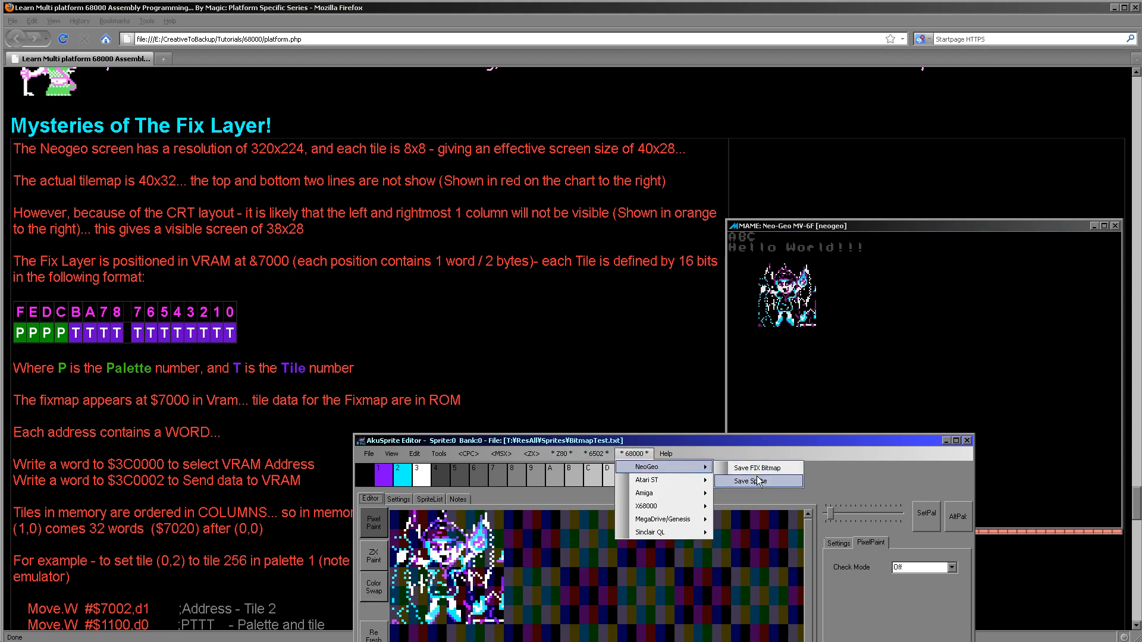
mouse_move(879, 487)
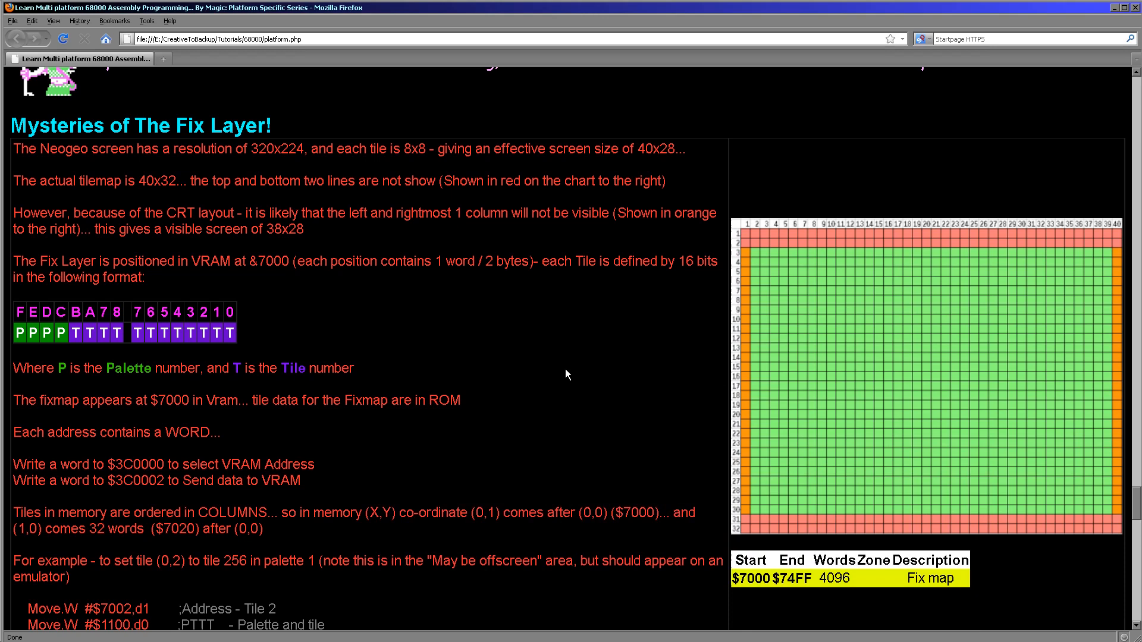
mouse_move(829, 240)
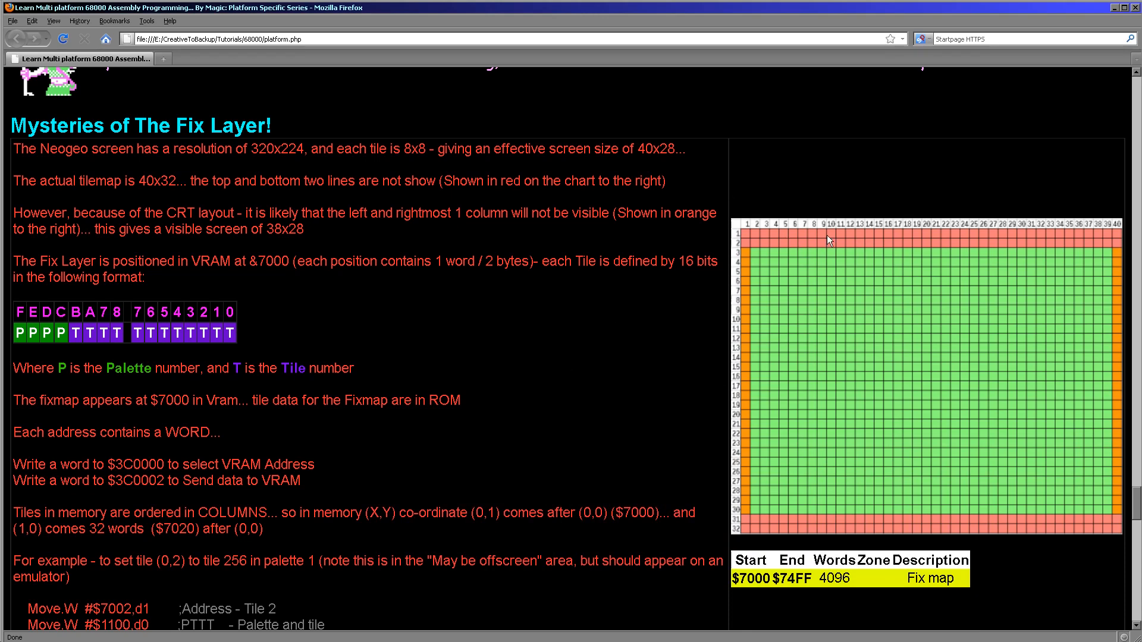
mouse_move(775, 265)
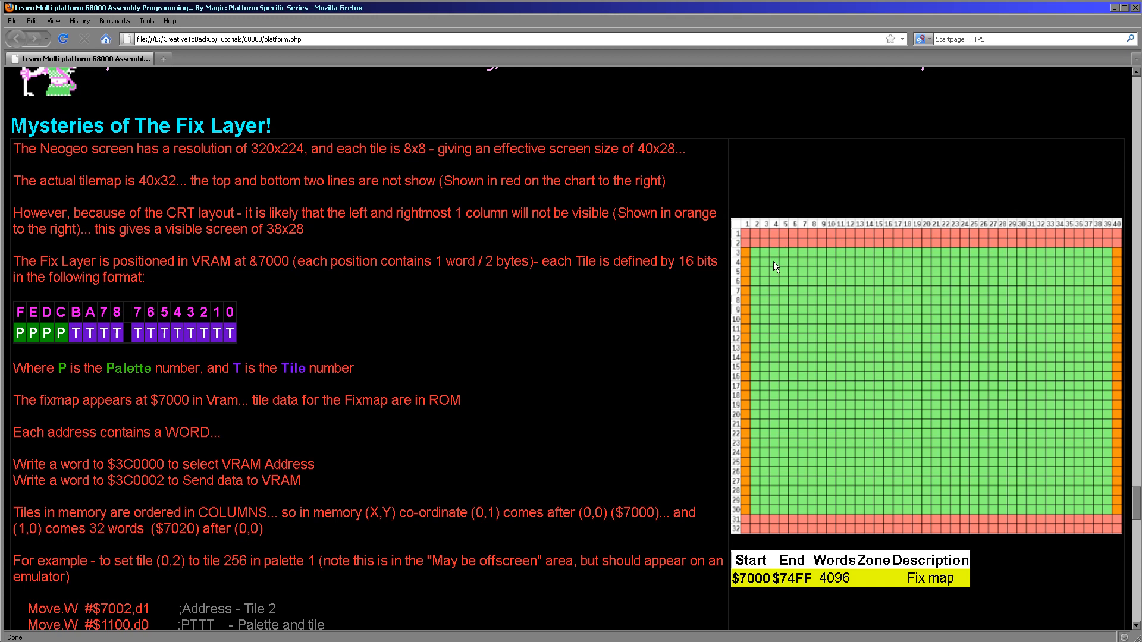
mouse_move(868, 297)
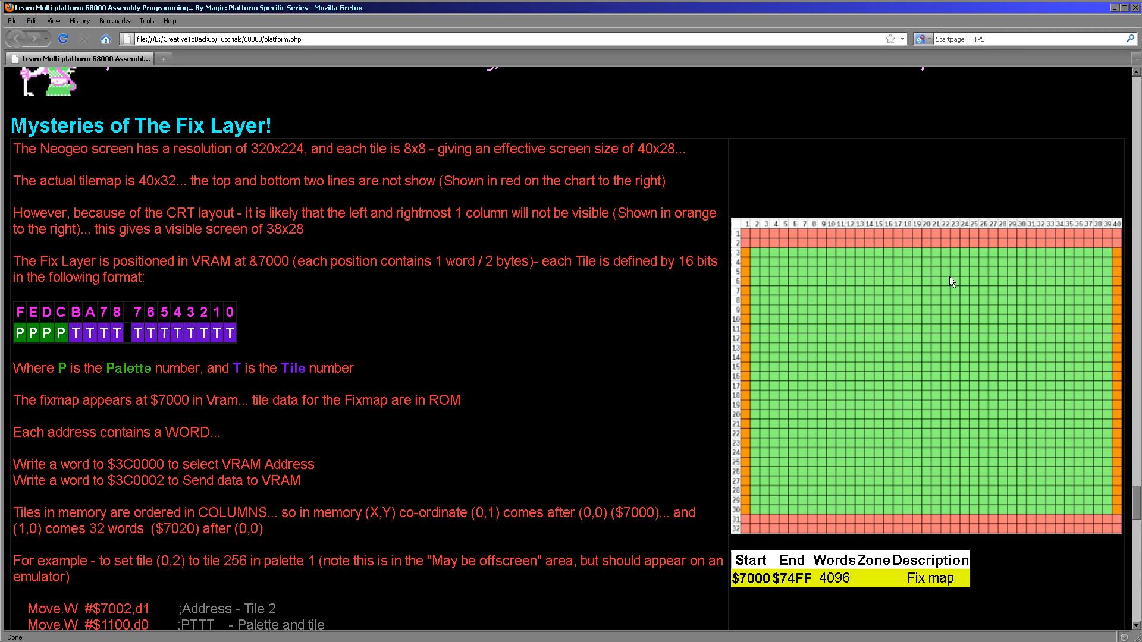
scroll("down", 3)
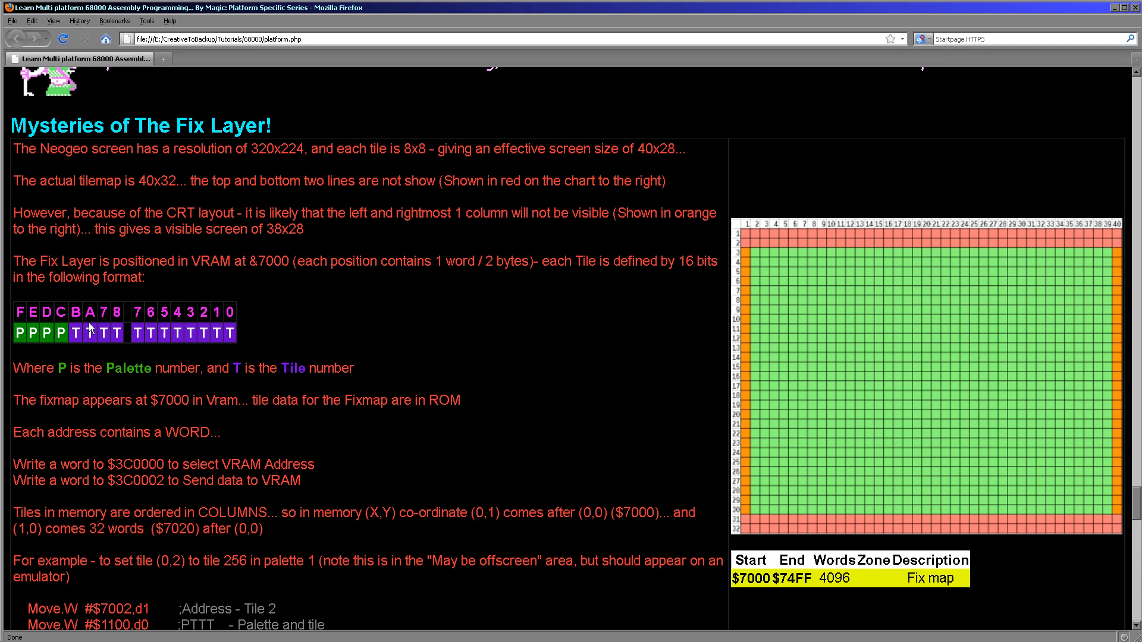
scroll("down", 3)
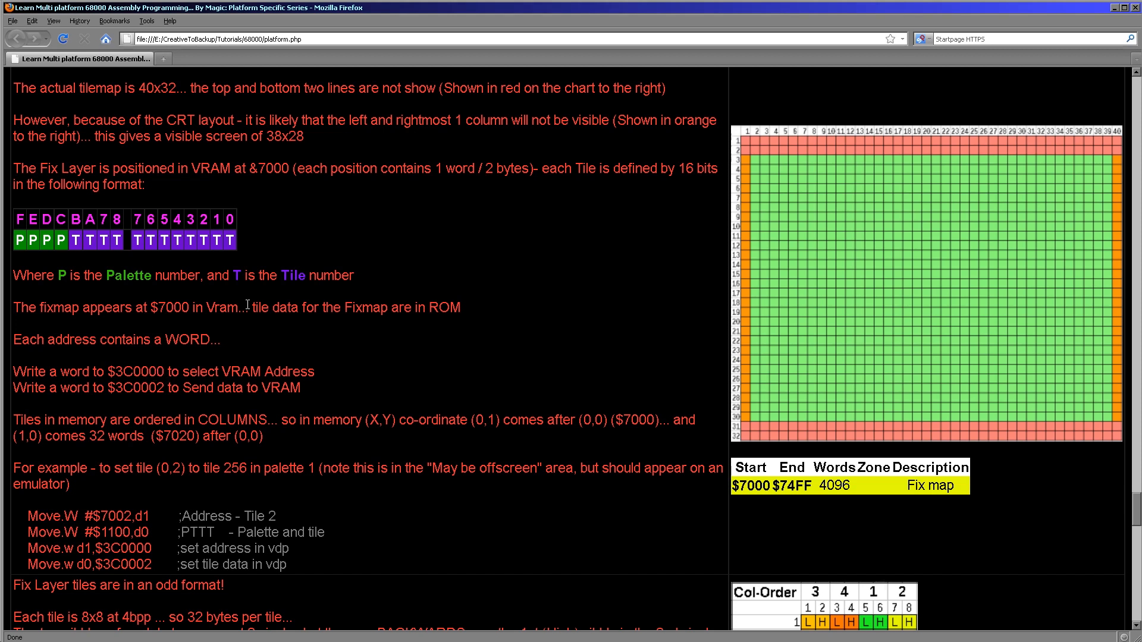
Highlight the 7000 VRAM address and move down to the odd FIX tile format section.
double_click(174, 306)
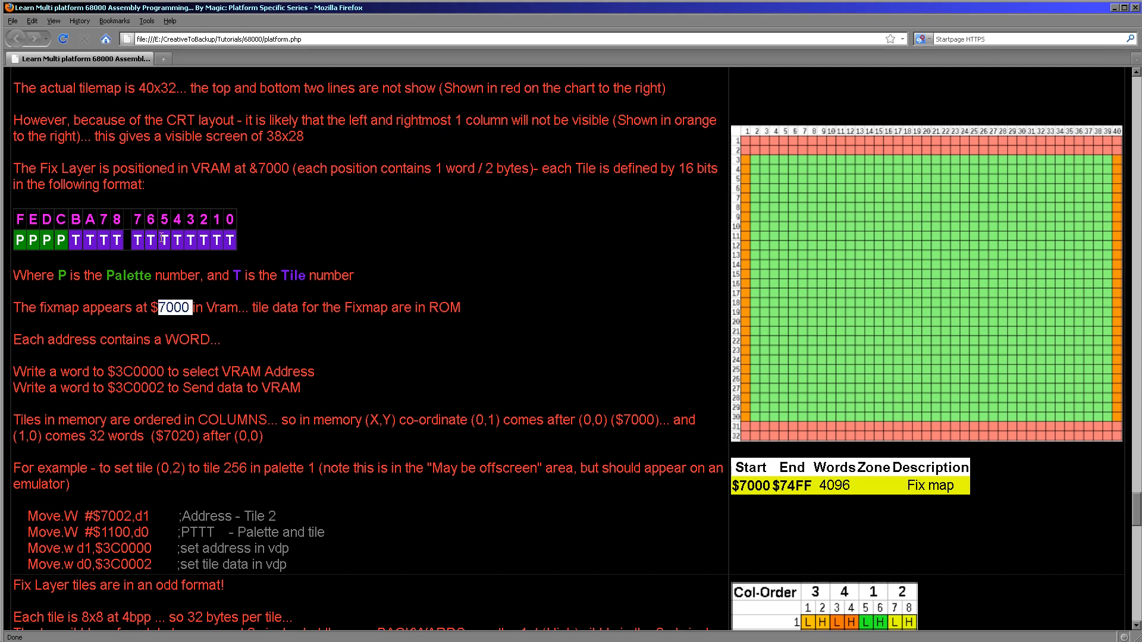
mouse_move(745, 147)
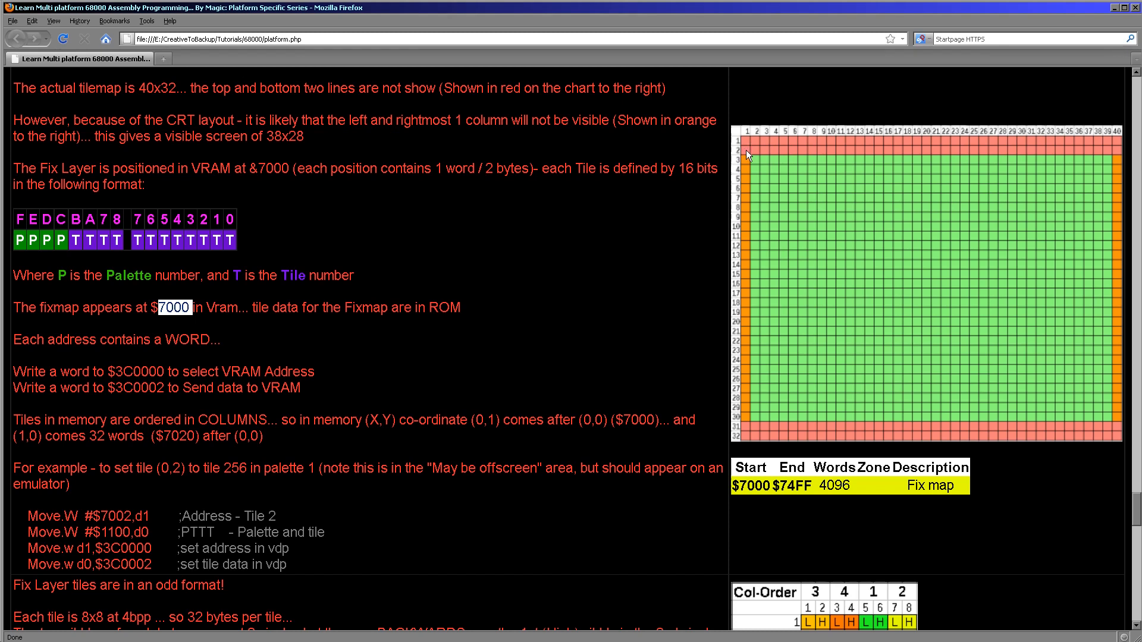
mouse_move(747, 167)
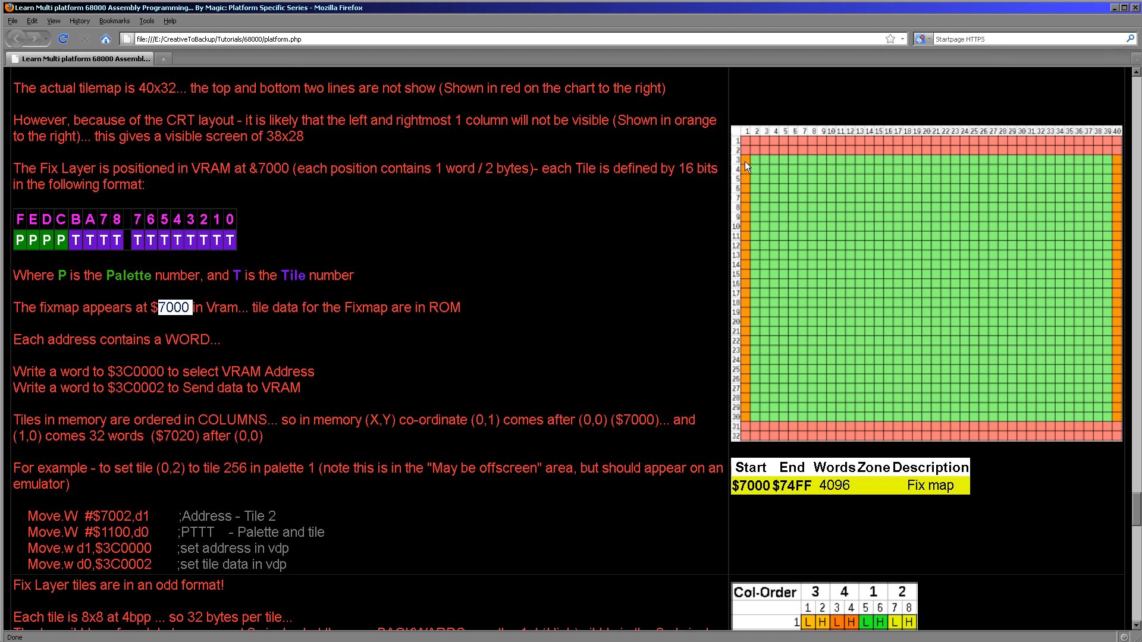
mouse_move(188, 384)
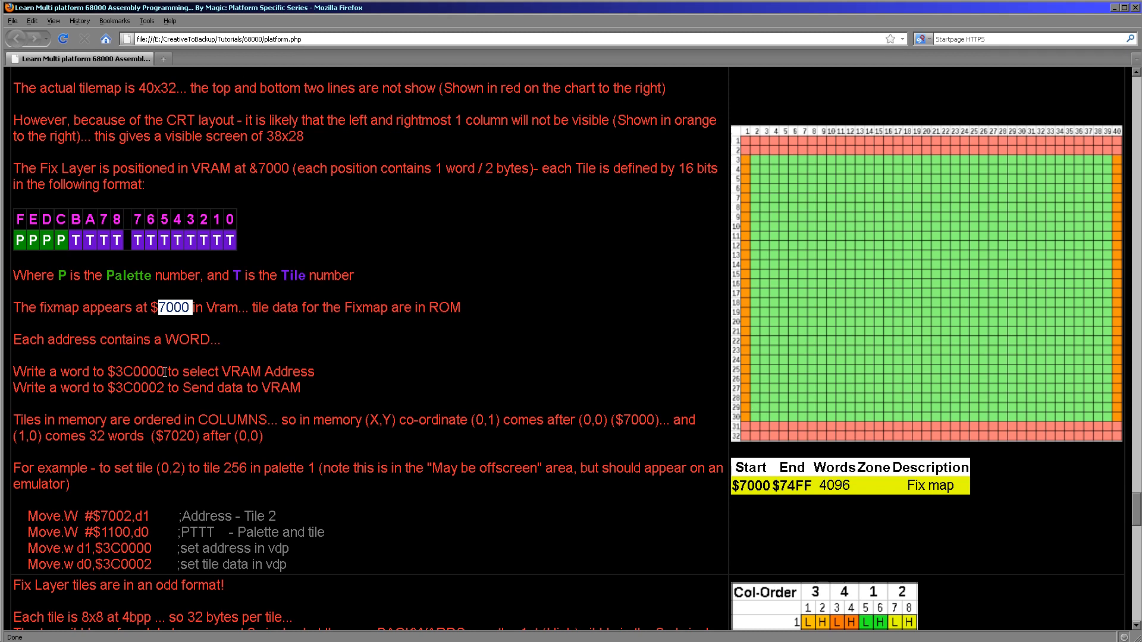
mouse_move(73, 213)
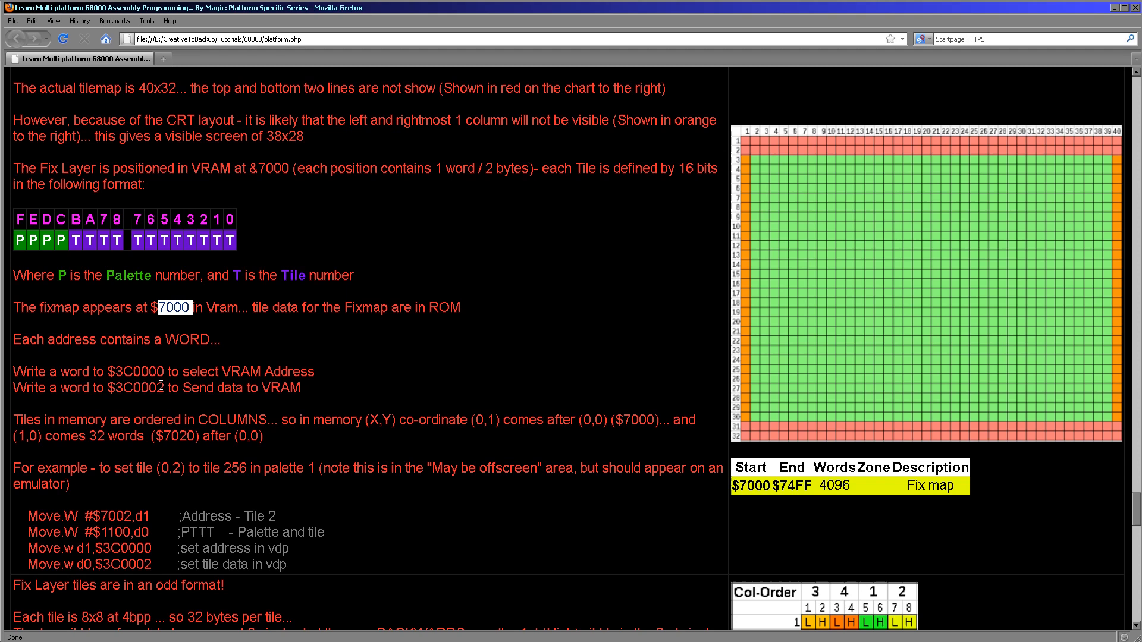
mouse_move(917, 213)
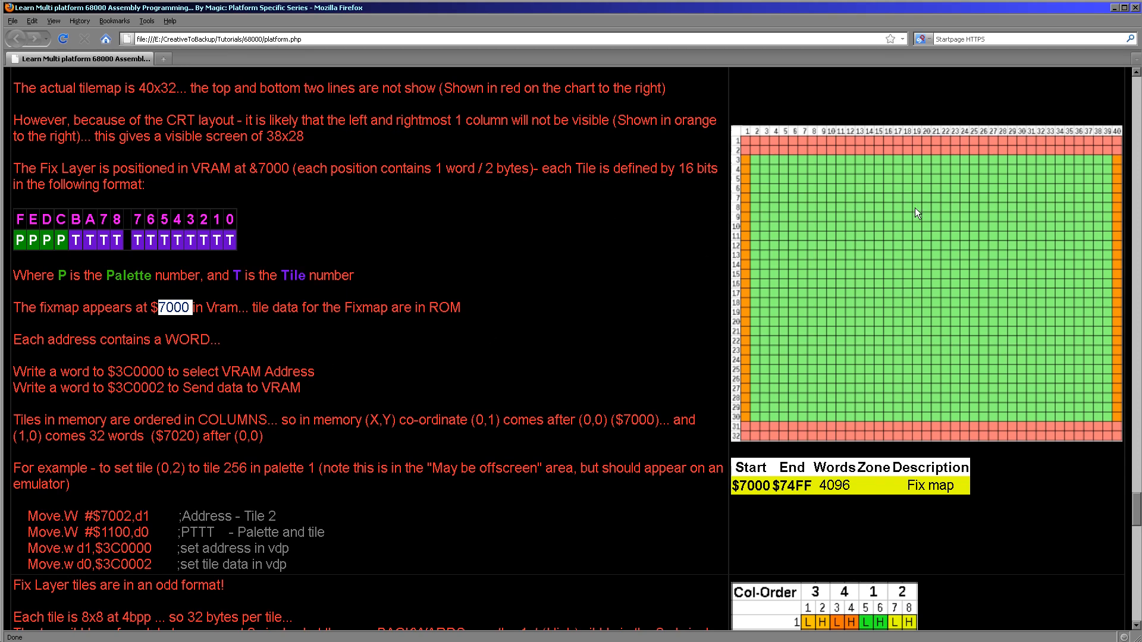
scroll("down", 3)
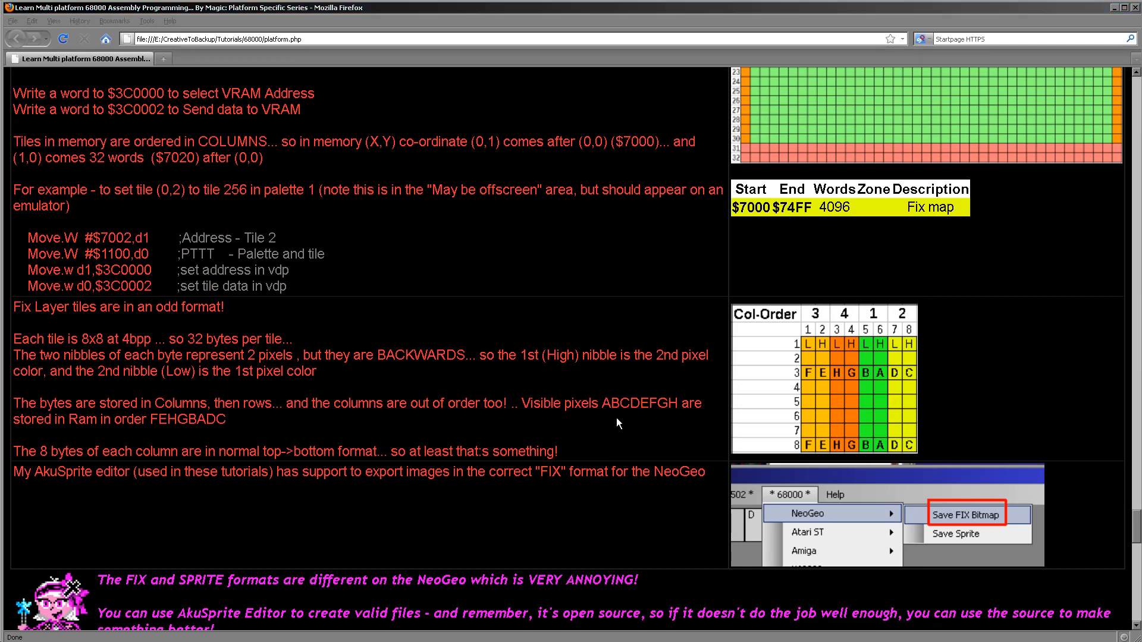
left_click(964, 513)
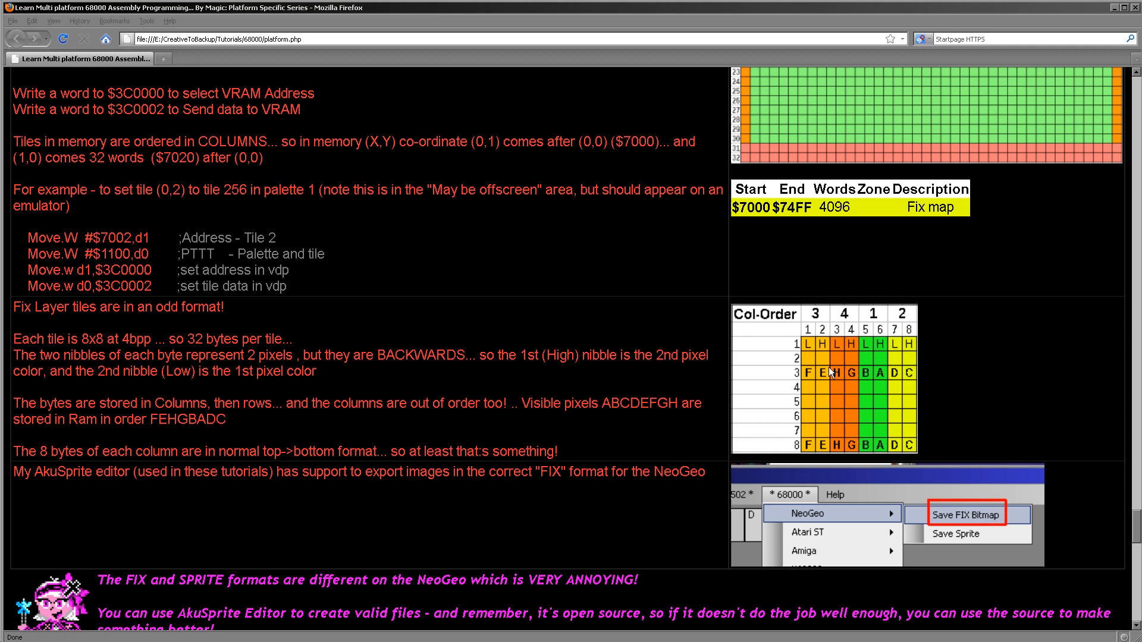
mouse_move(800, 349)
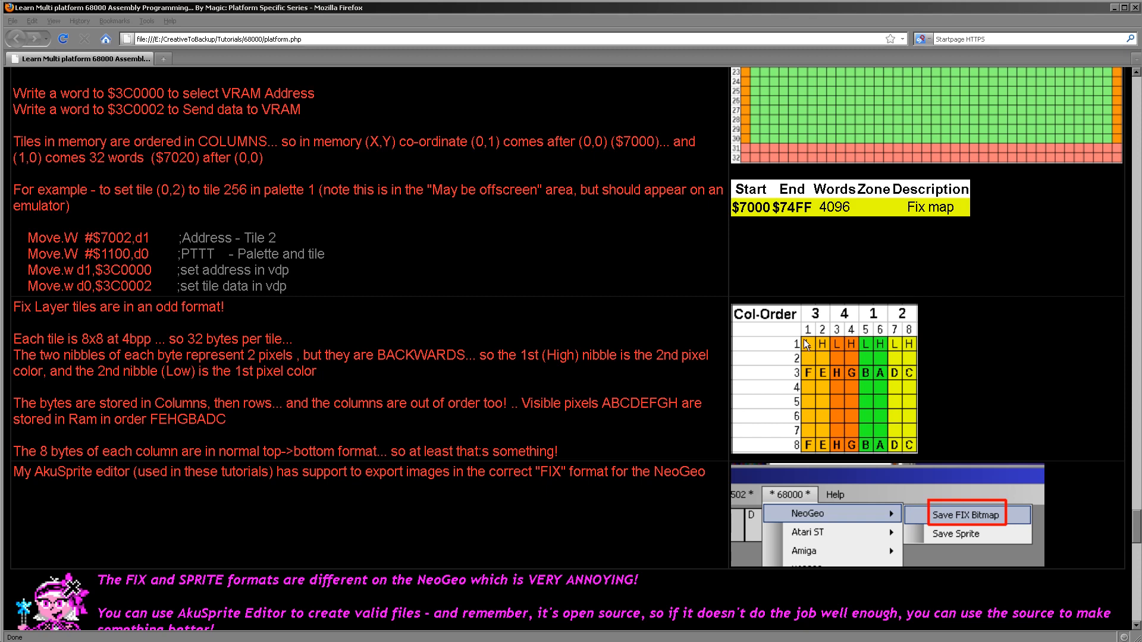
mouse_move(907, 352)
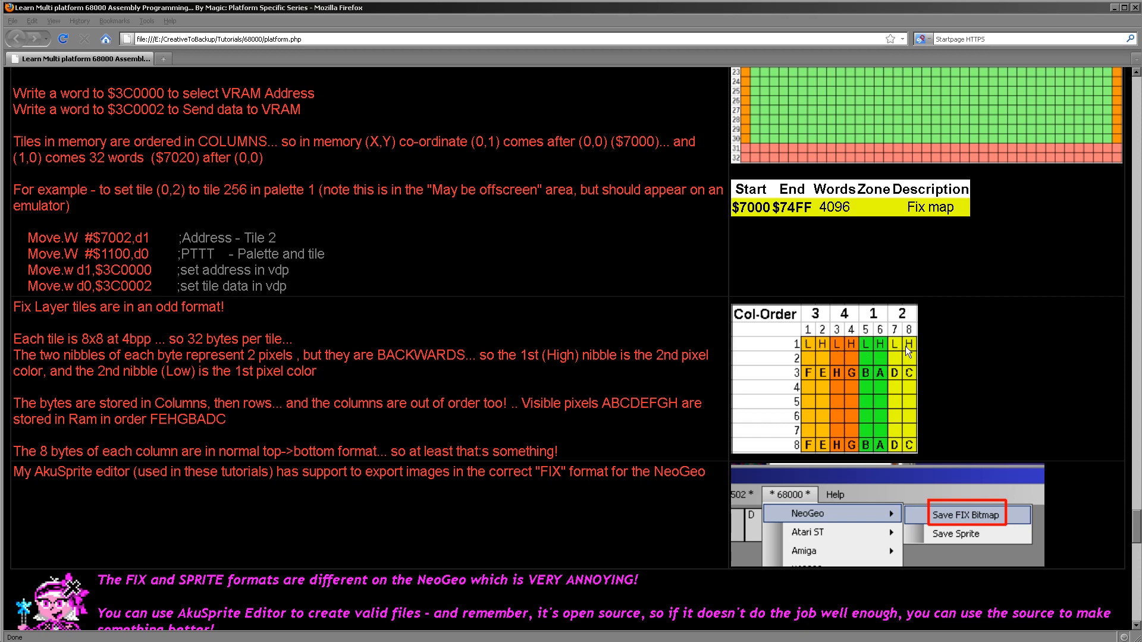
mouse_move(813, 355)
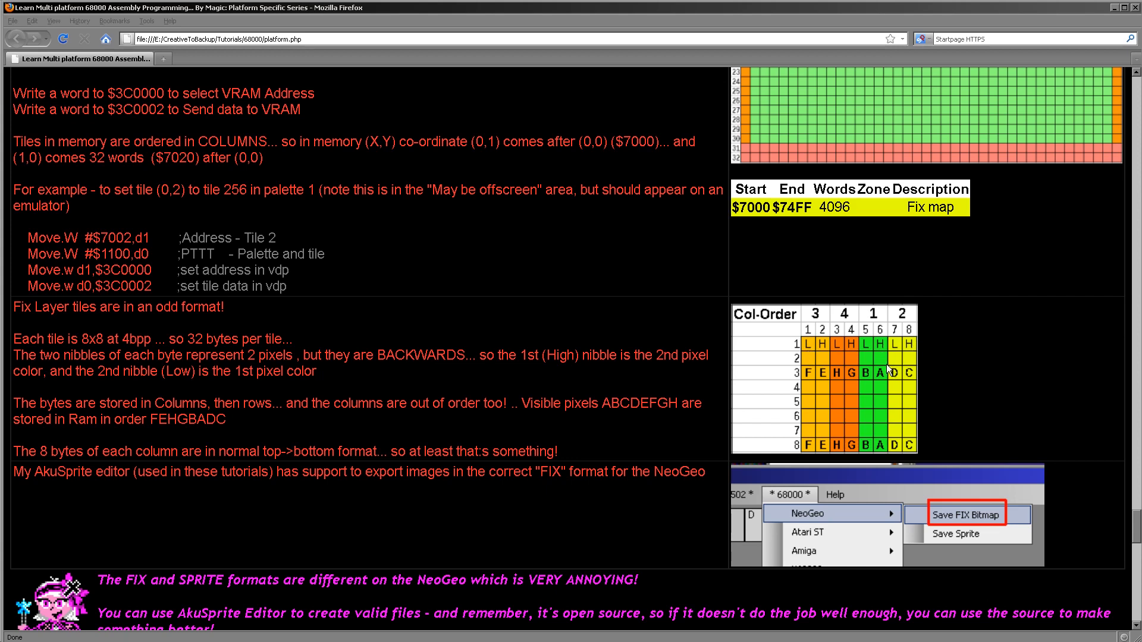
mouse_move(812, 375)
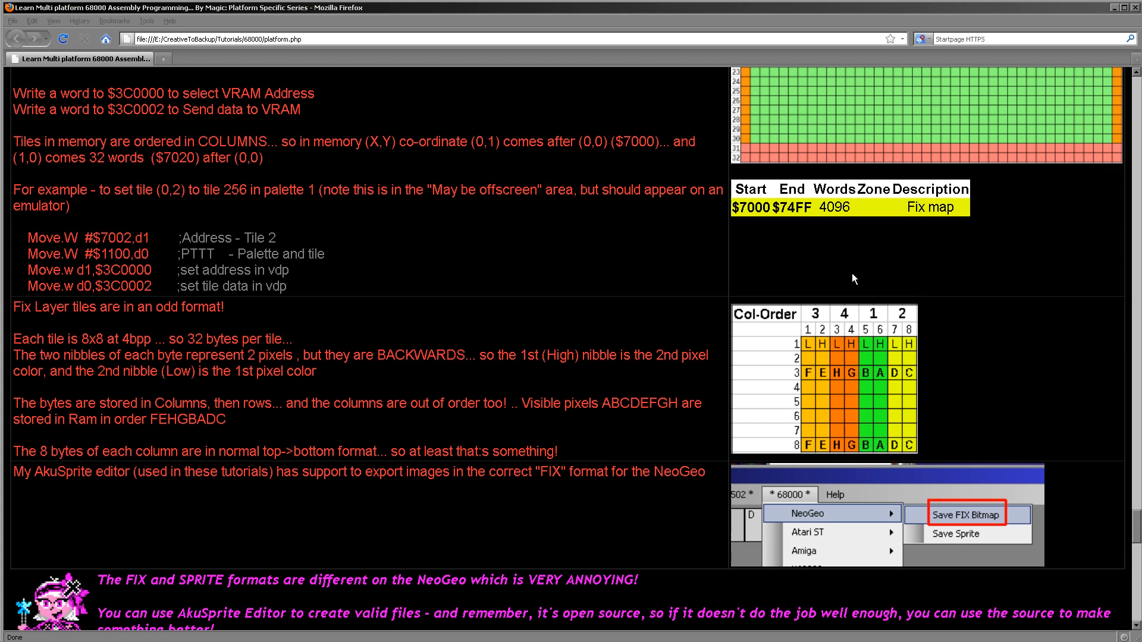
mouse_move(916, 372)
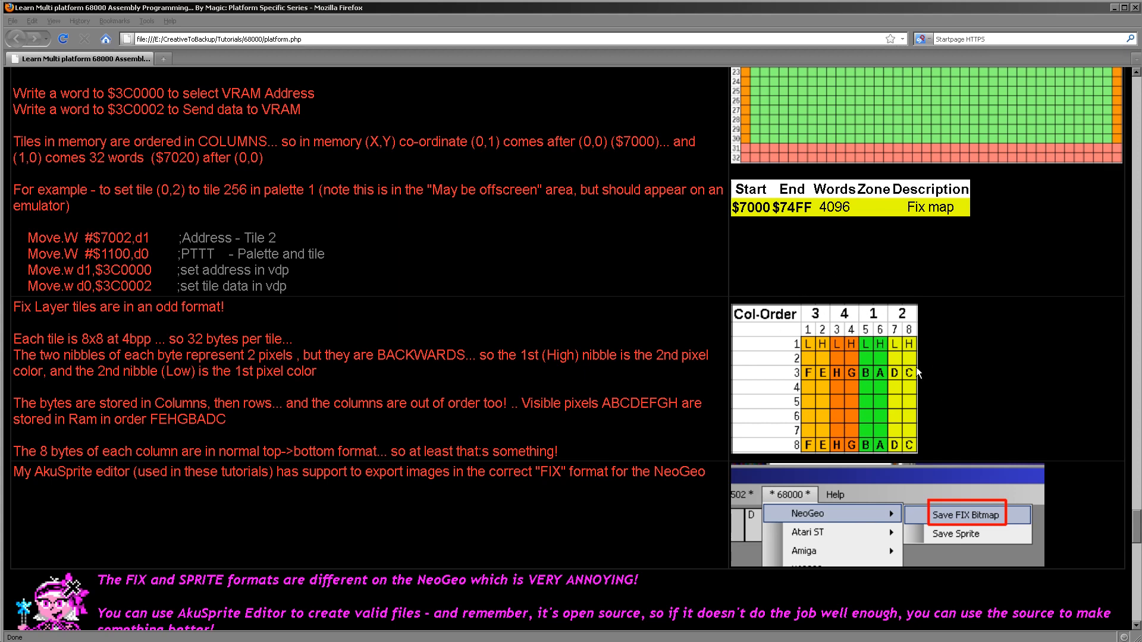
mouse_move(895, 329)
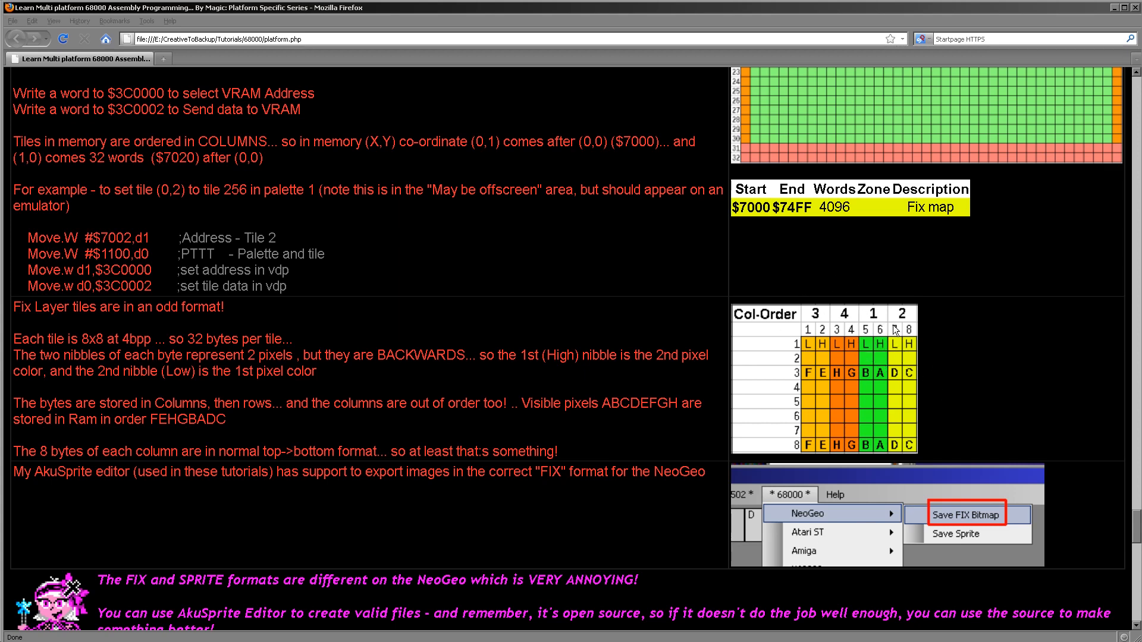
mouse_move(889, 330)
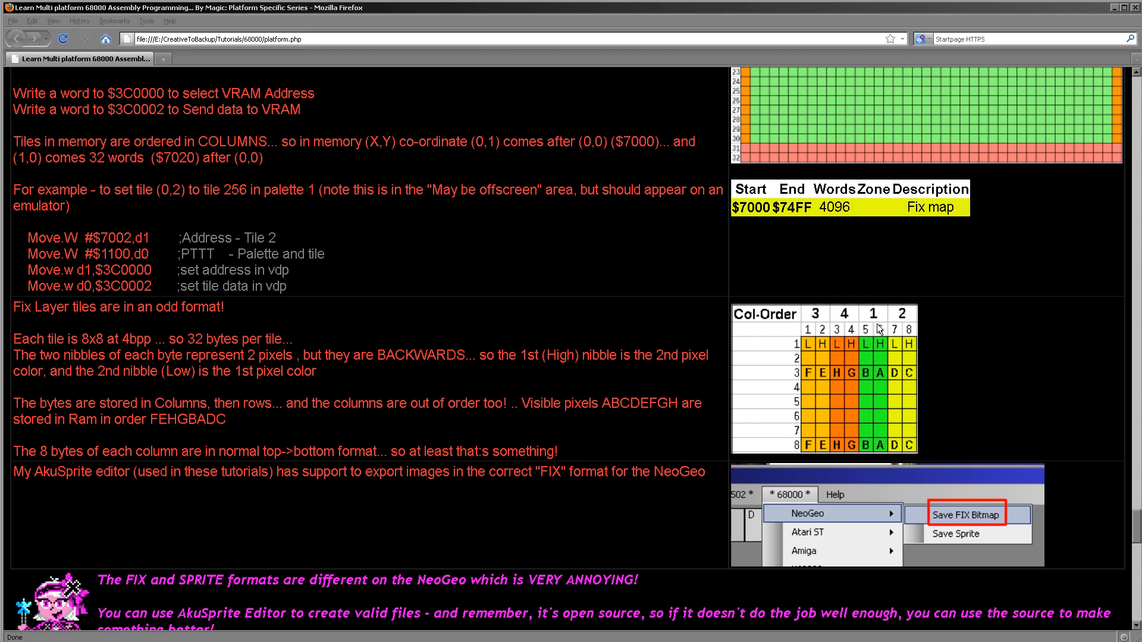
mouse_move(925, 341)
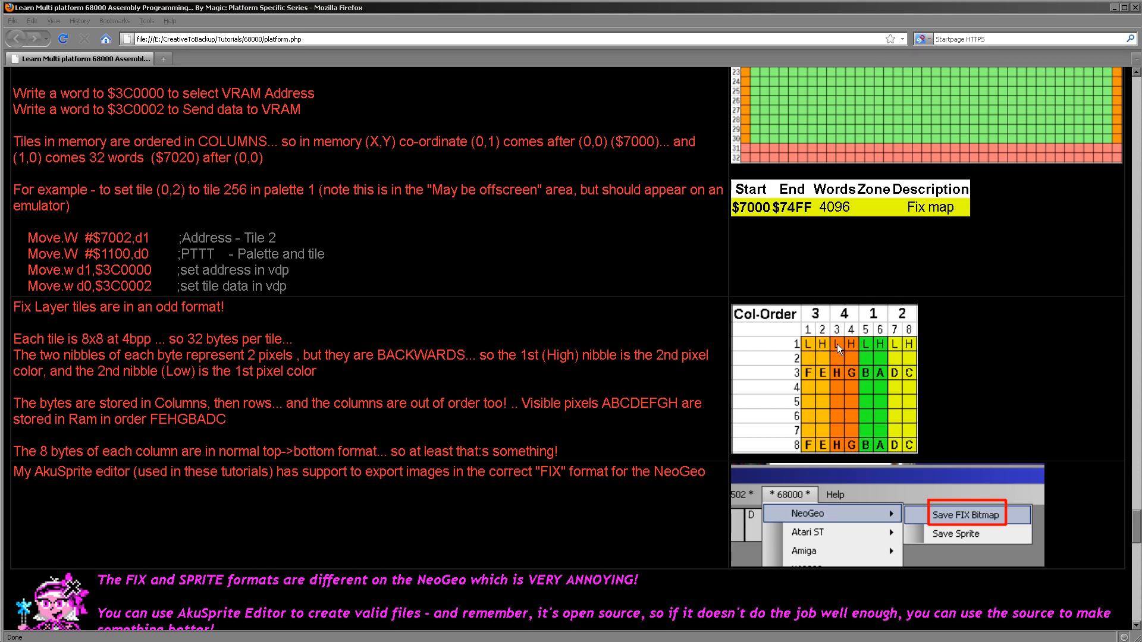
mouse_move(833, 357)
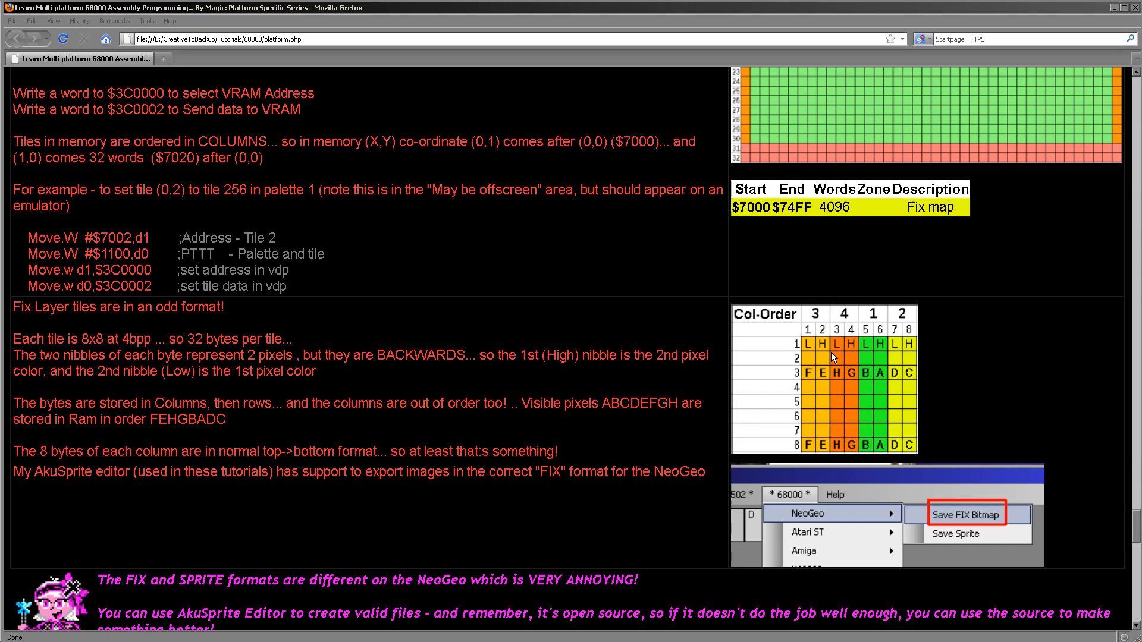
mouse_move(809, 347)
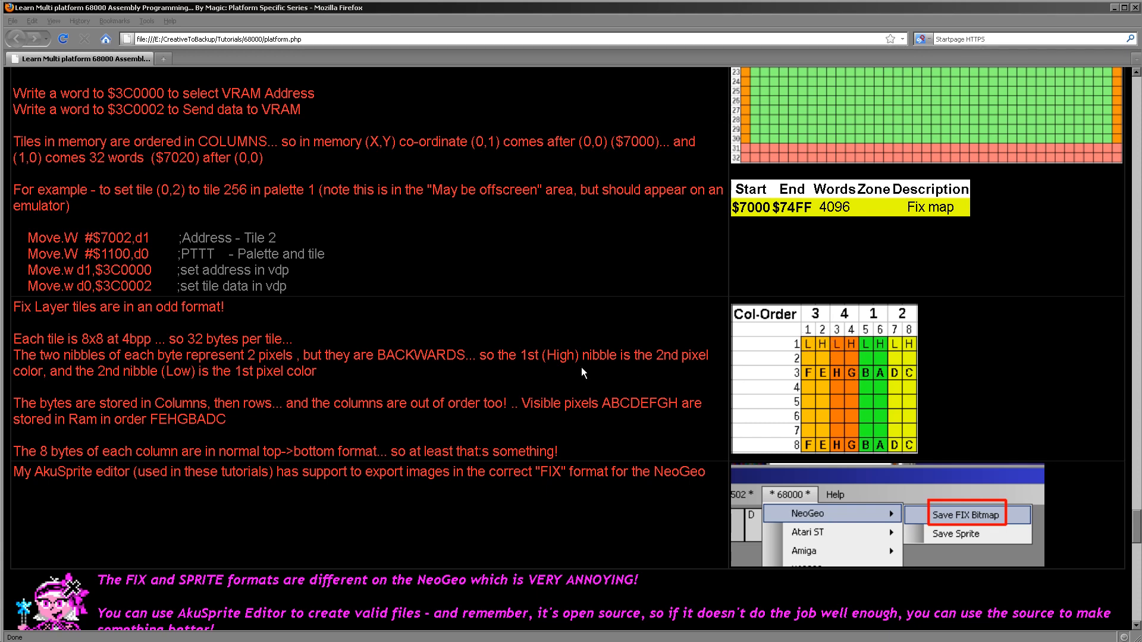
mouse_move(845, 355)
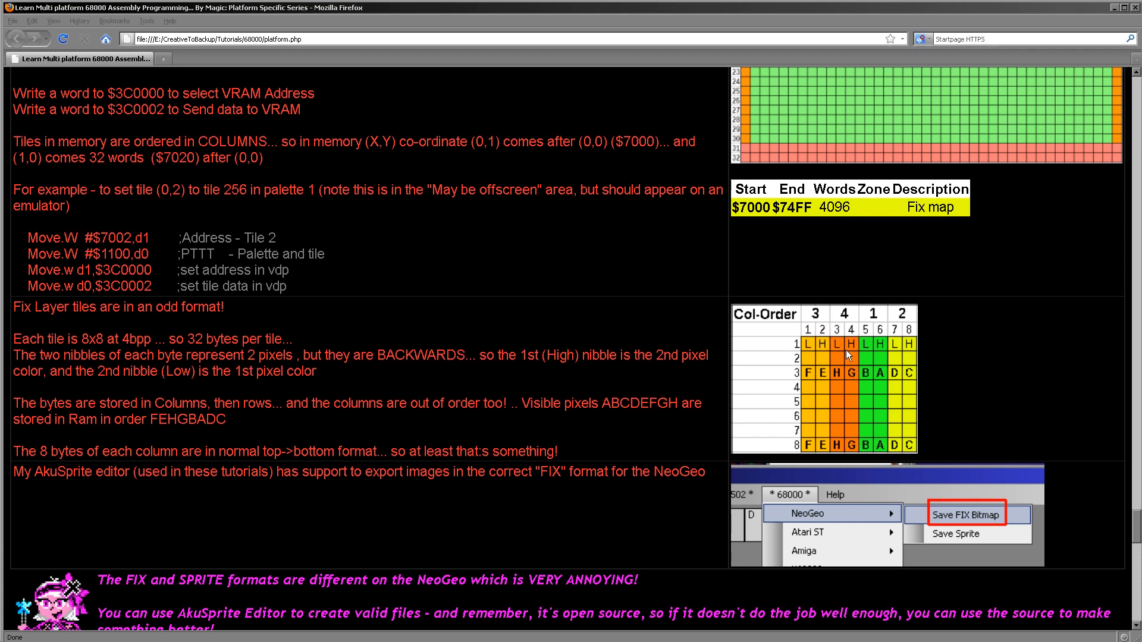
mouse_move(905, 352)
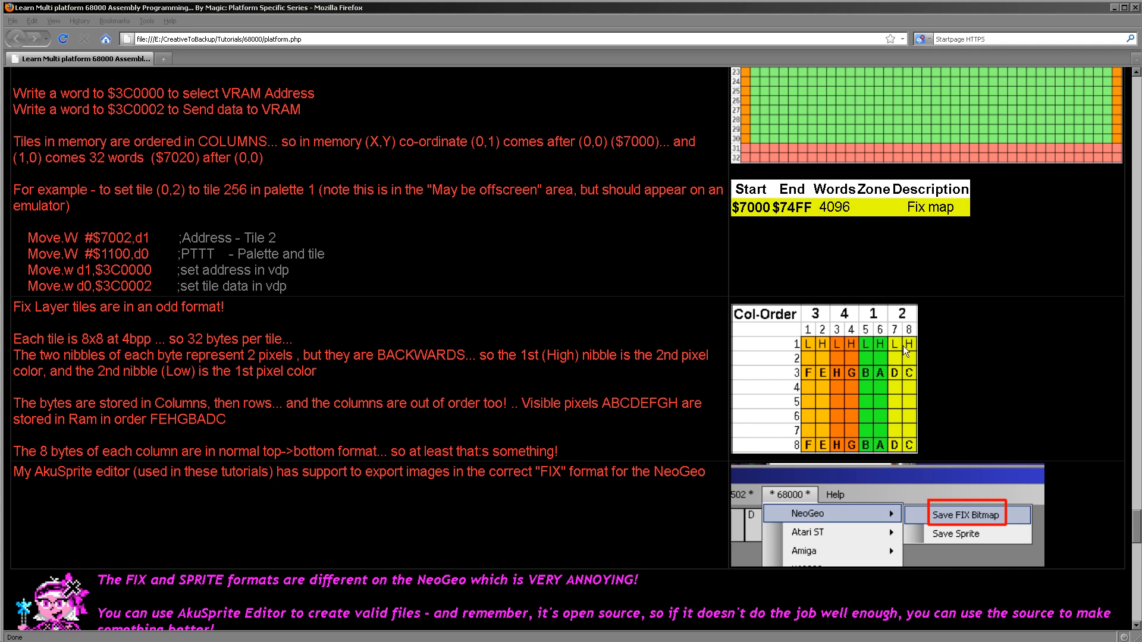
mouse_move(815, 372)
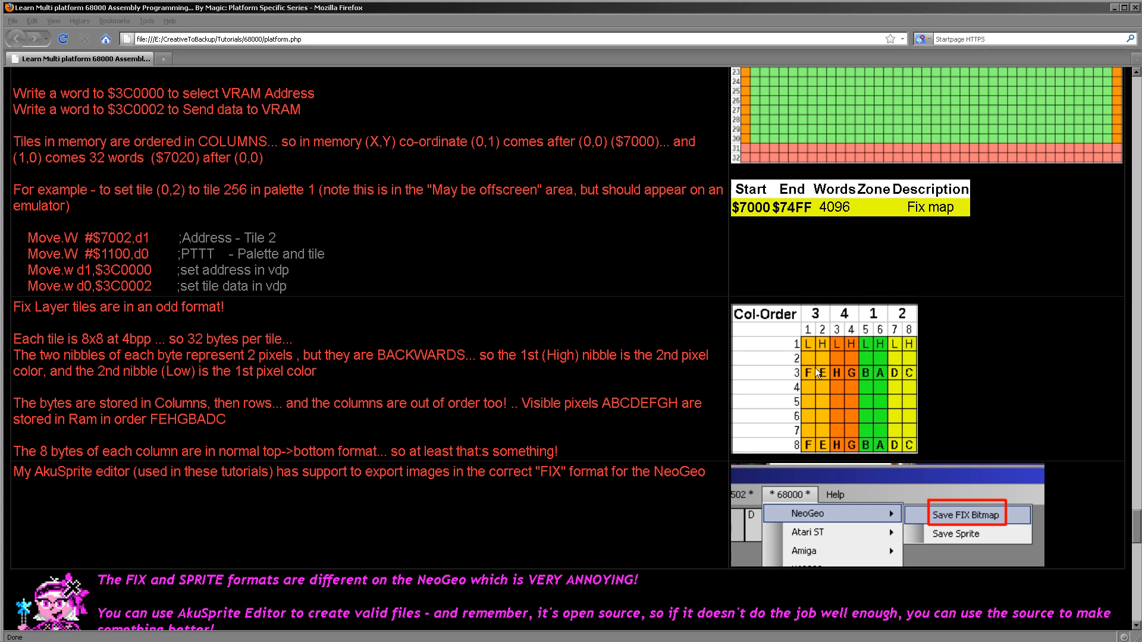
mouse_move(836, 384)
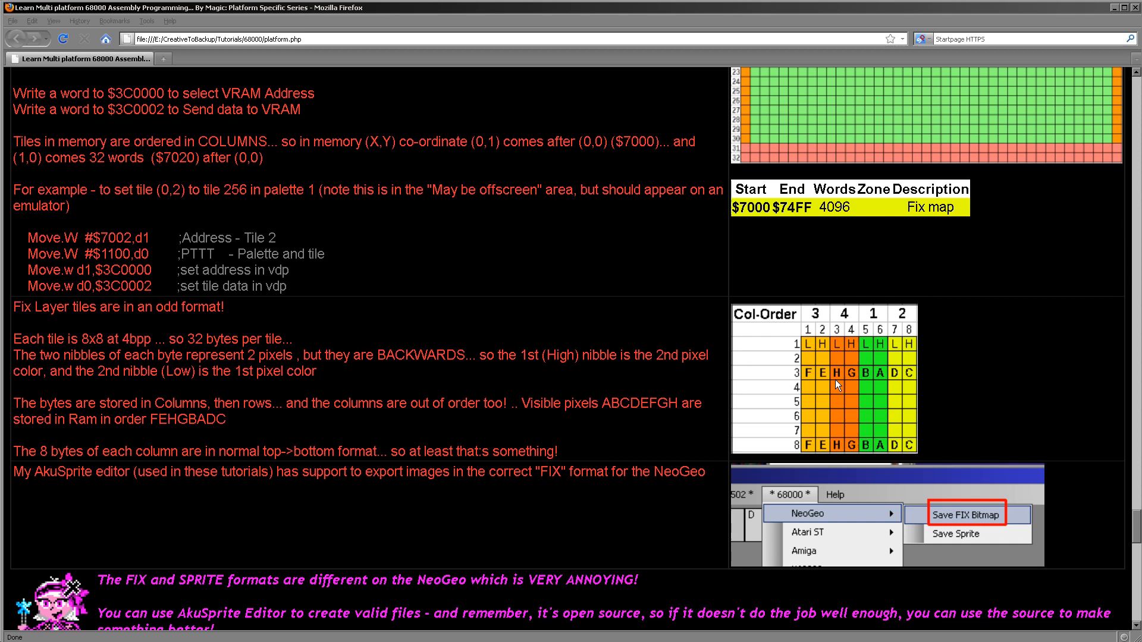
mouse_move(921, 391)
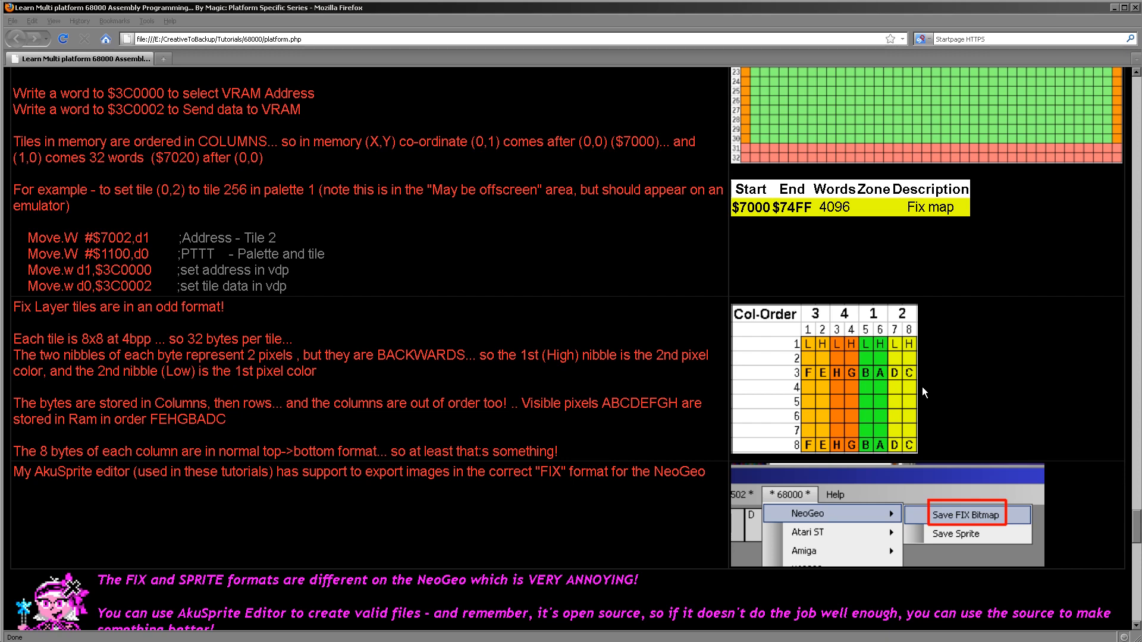
Scroll to the 'Defining our ROMS via MAME XML' section and highlight the word OFFSET.
scroll("down", 3)
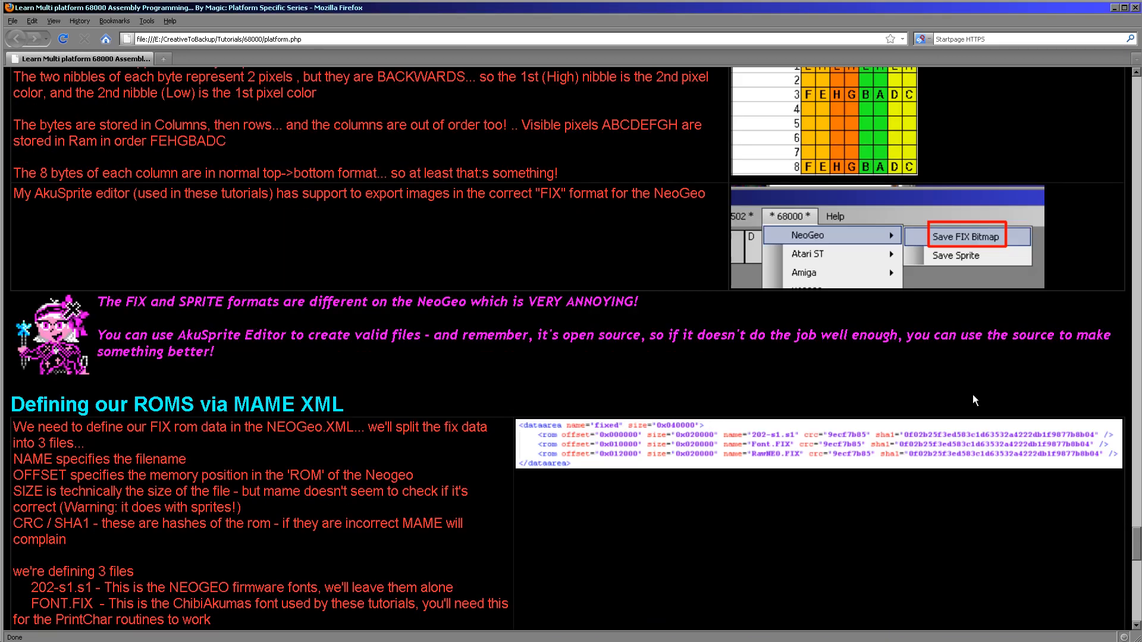
scroll("down", 3)
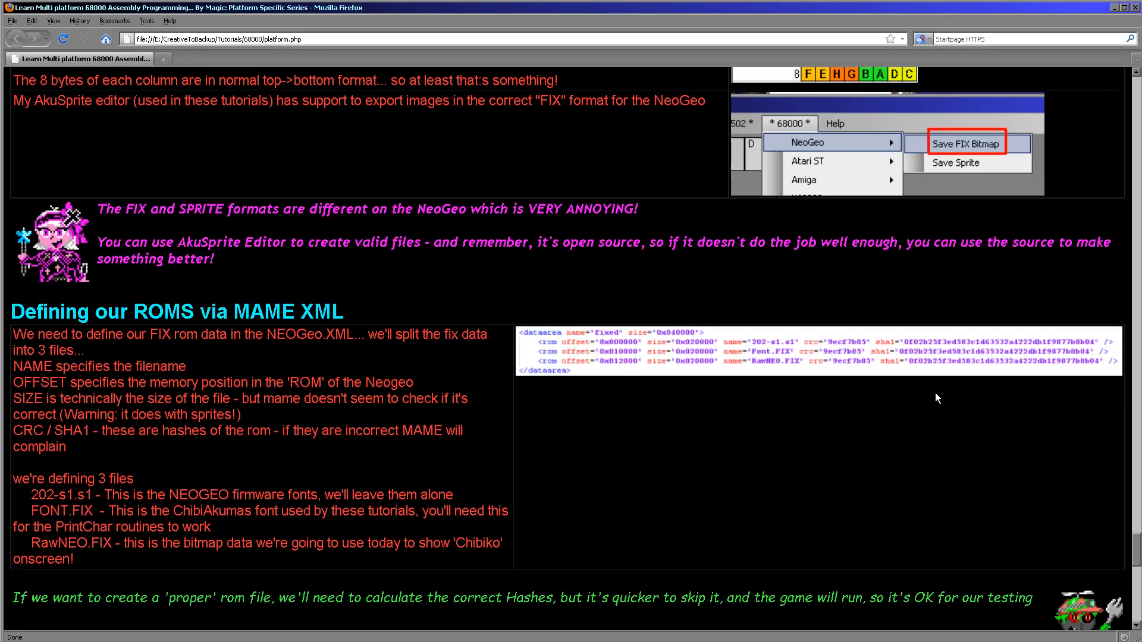
scroll("down", 3)
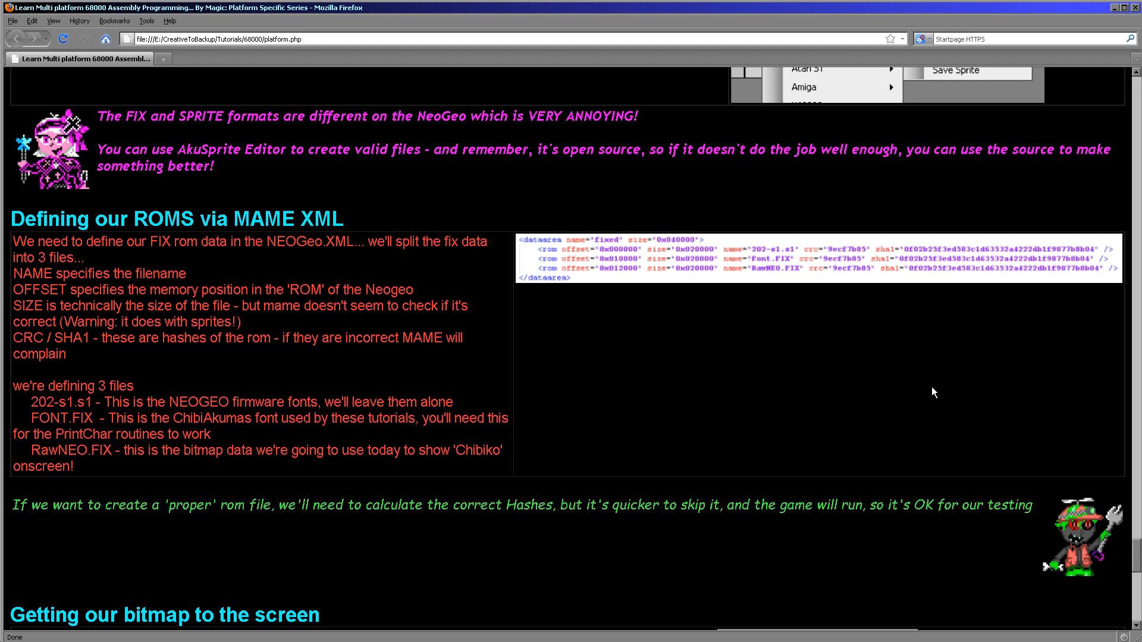
mouse_move(936, 401)
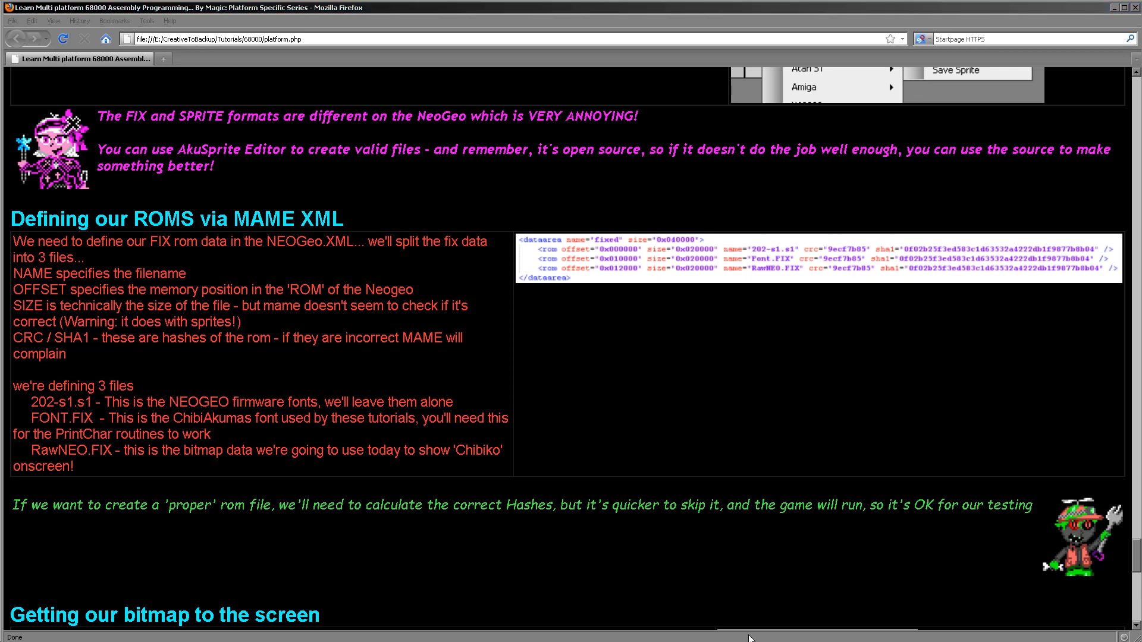
left_click(605, 280)
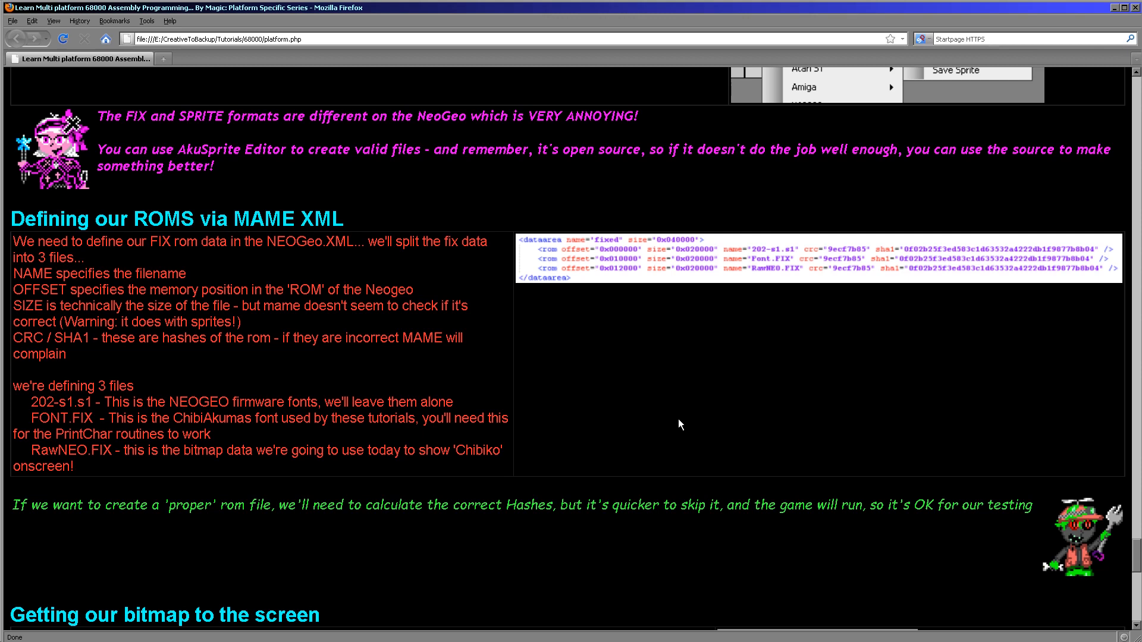
mouse_move(647, 331)
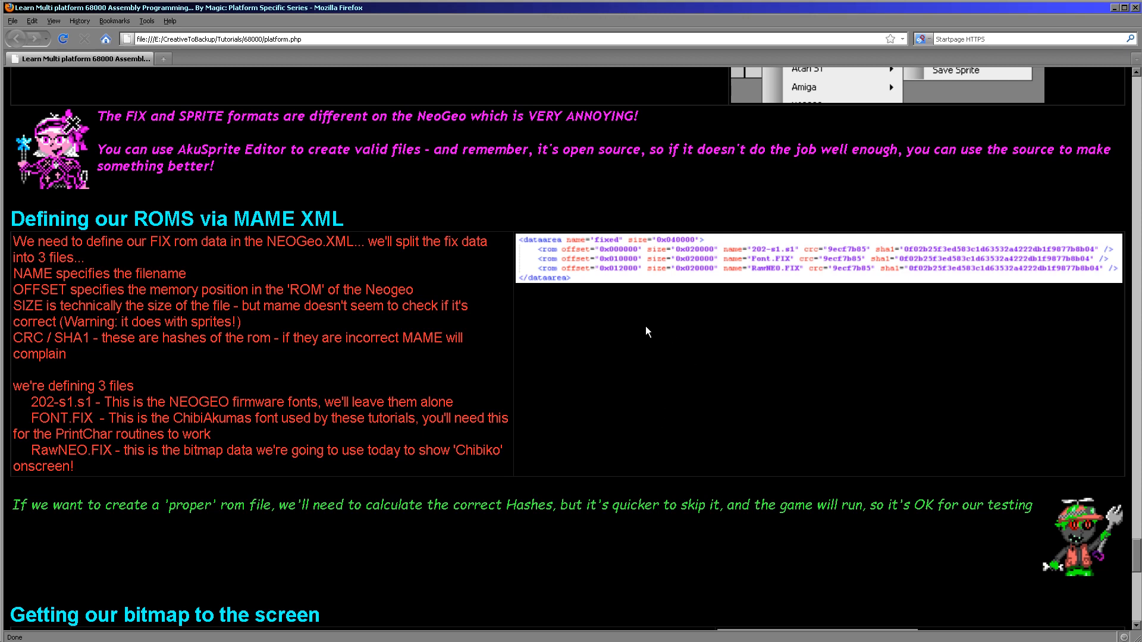
mouse_move(495, 348)
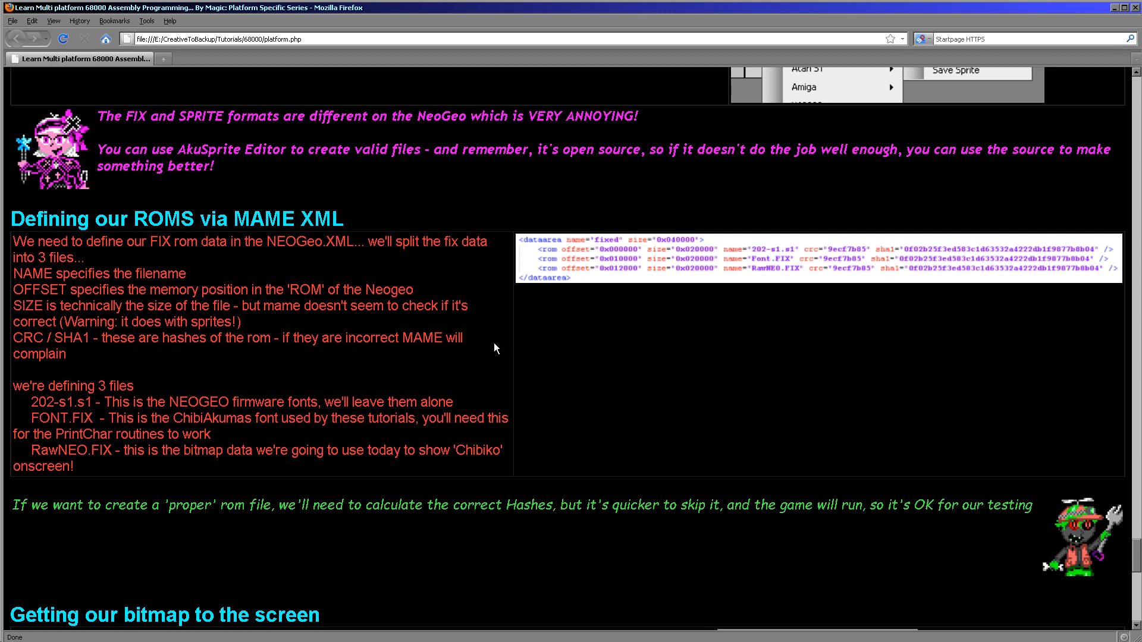
mouse_move(49, 274)
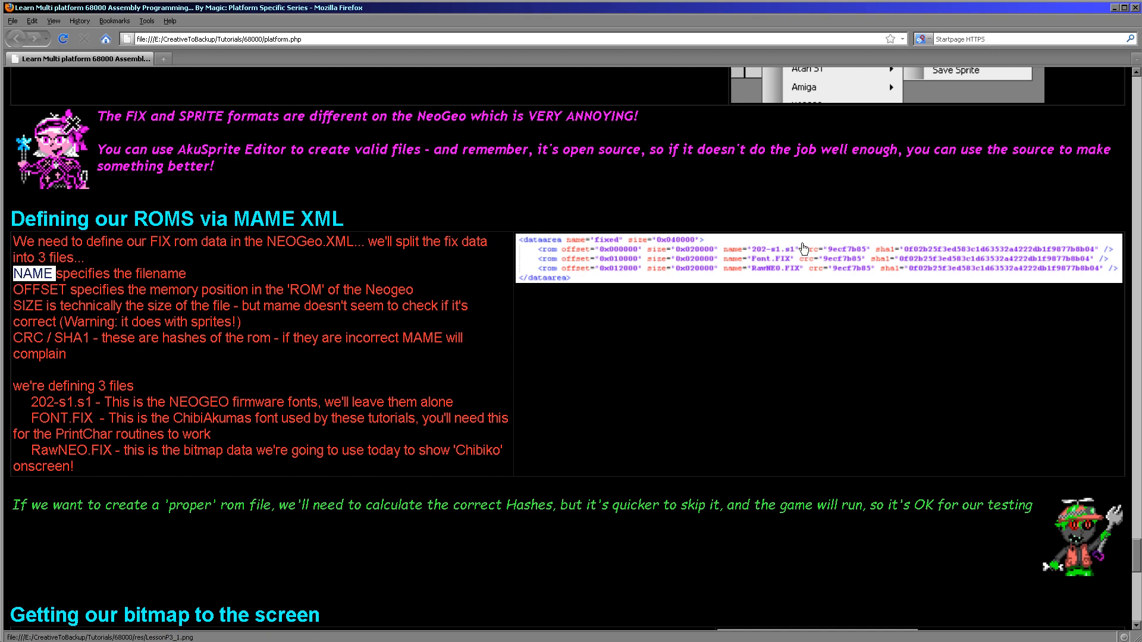
double_click(38, 289)
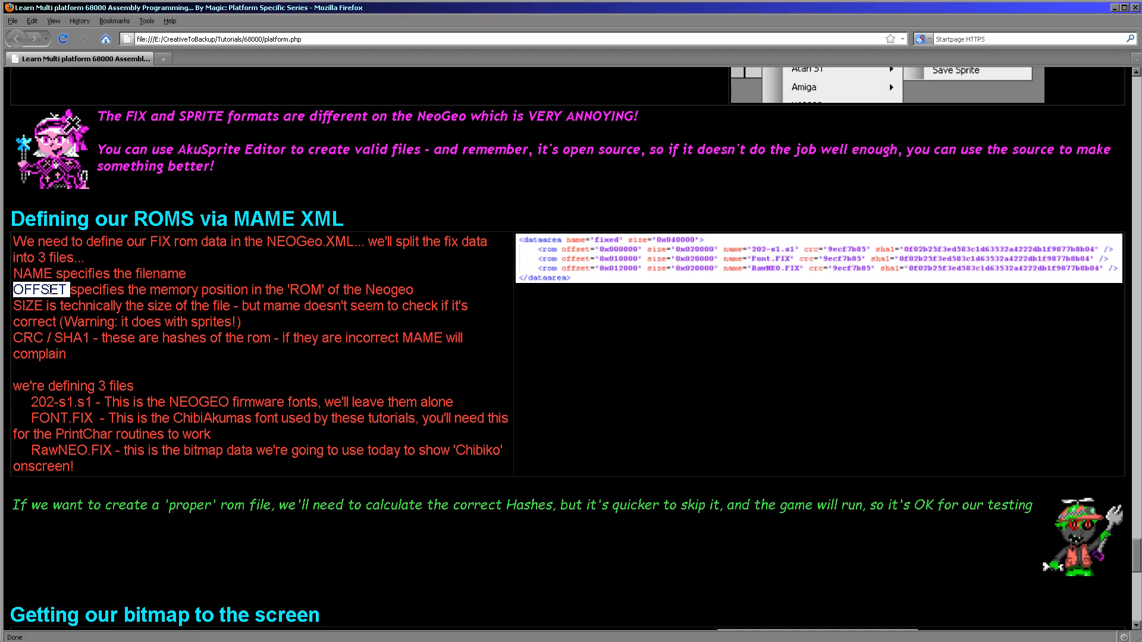
mouse_move(510, 271)
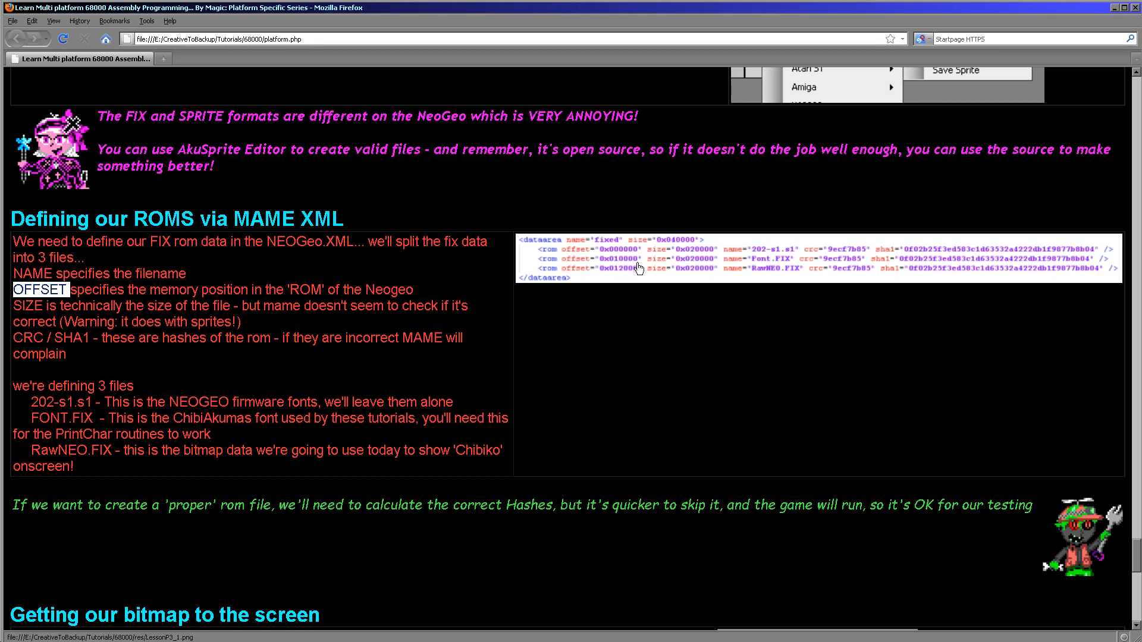
mouse_move(635, 264)
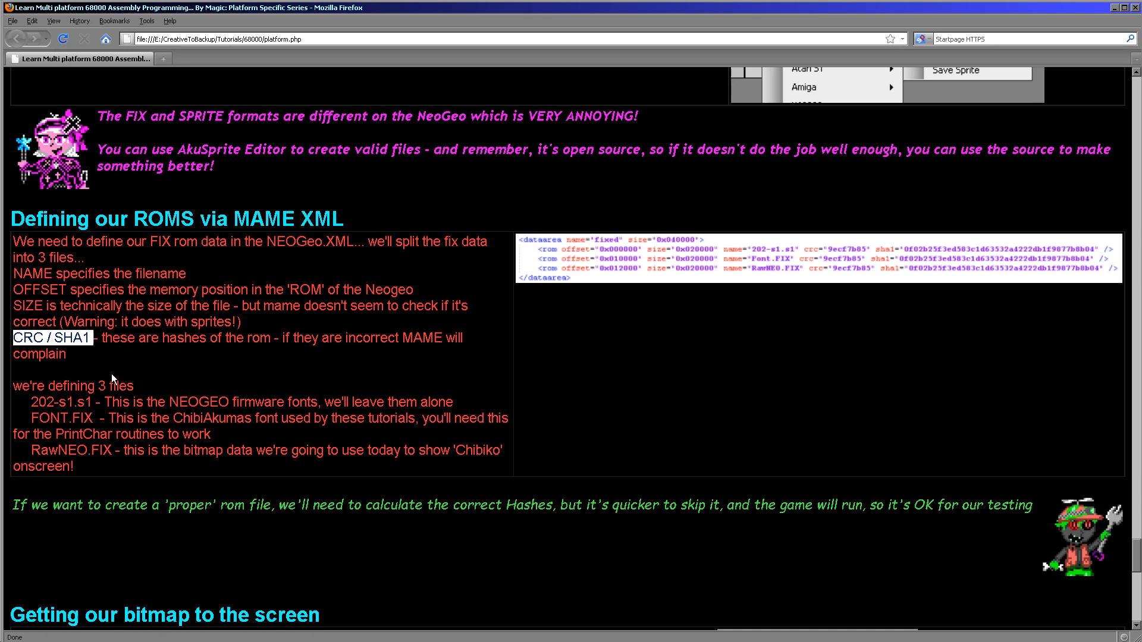
mouse_move(754, 103)
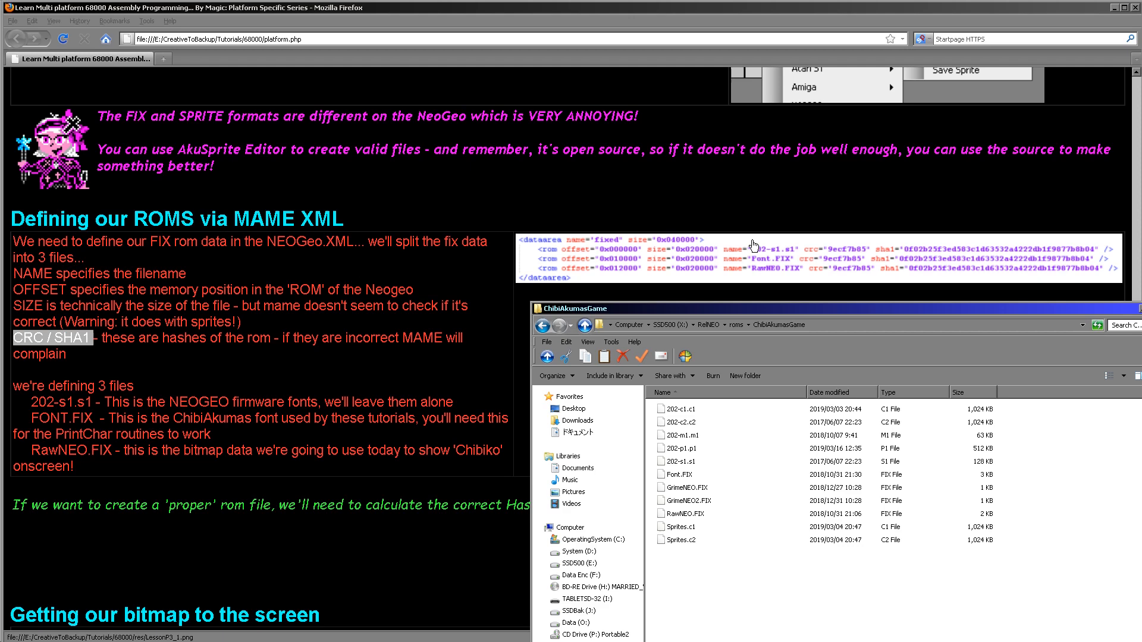
mouse_move(780, 257)
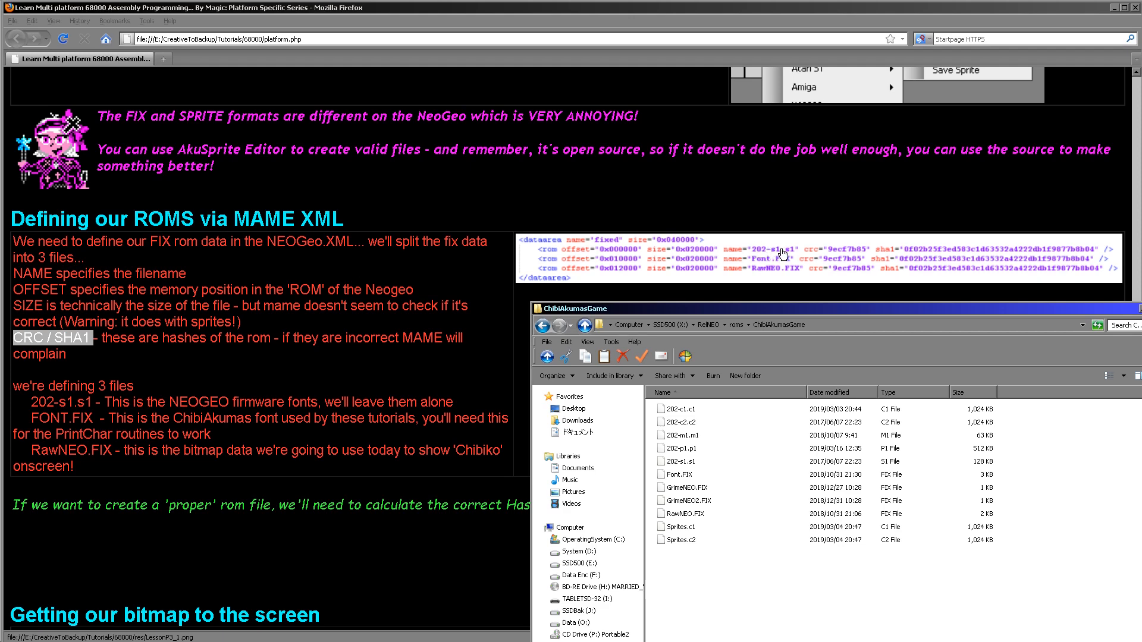
mouse_move(769, 264)
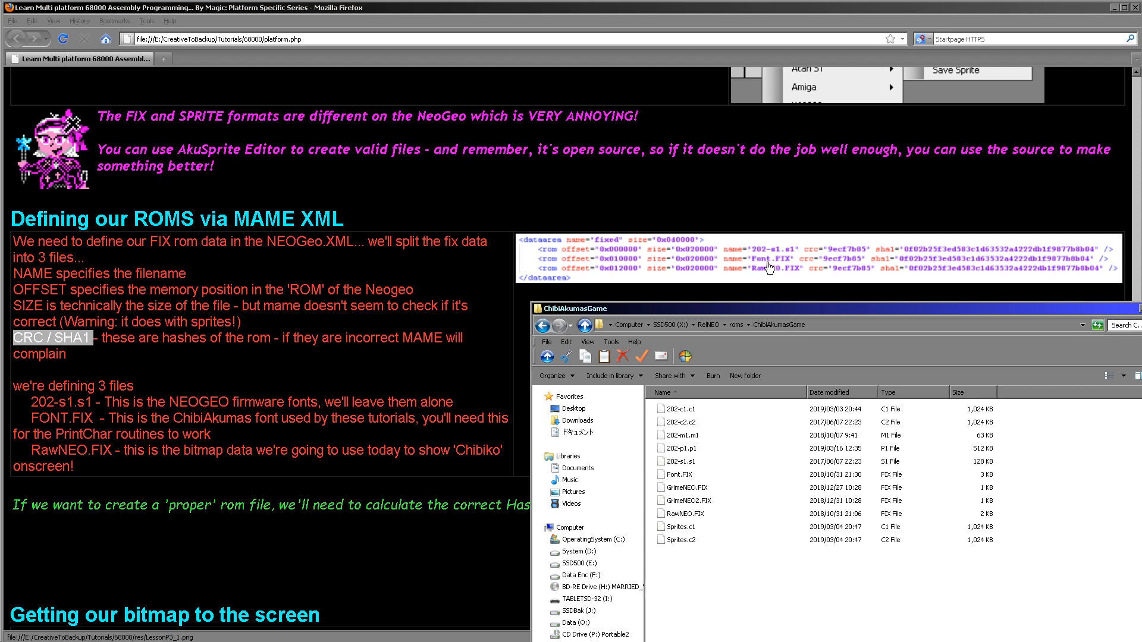
mouse_move(776, 268)
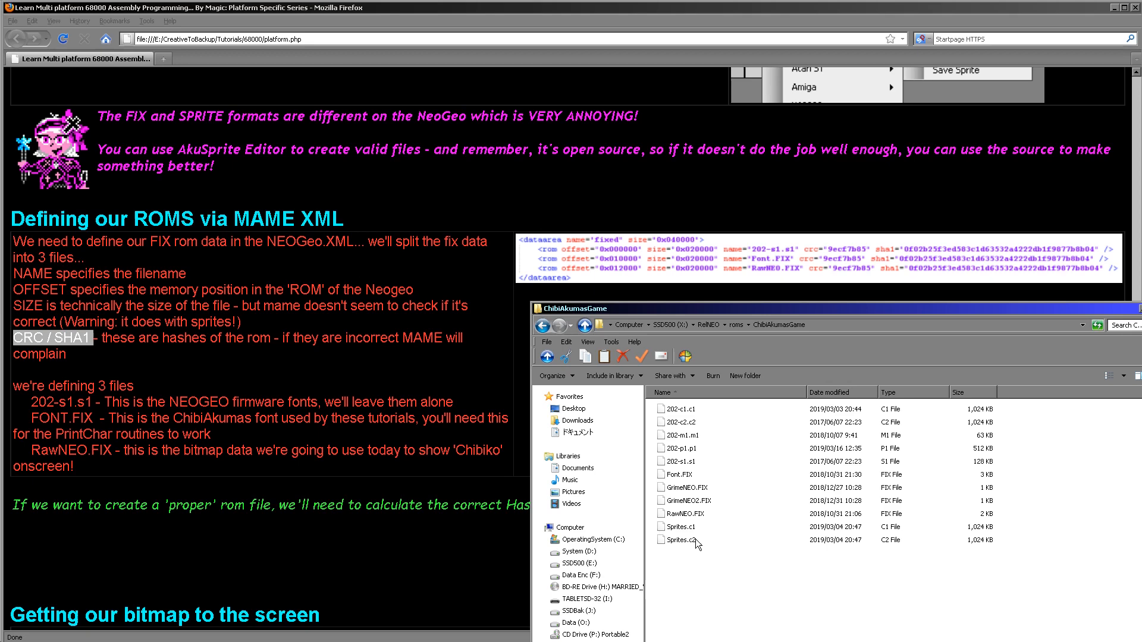
mouse_move(698, 478)
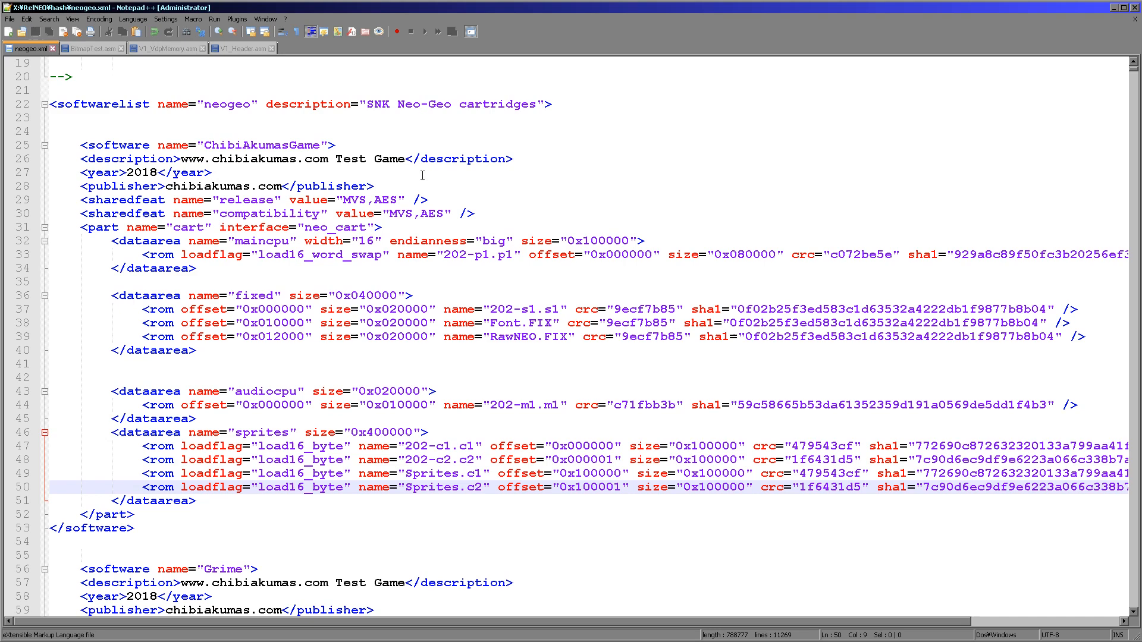
mouse_move(261, 241)
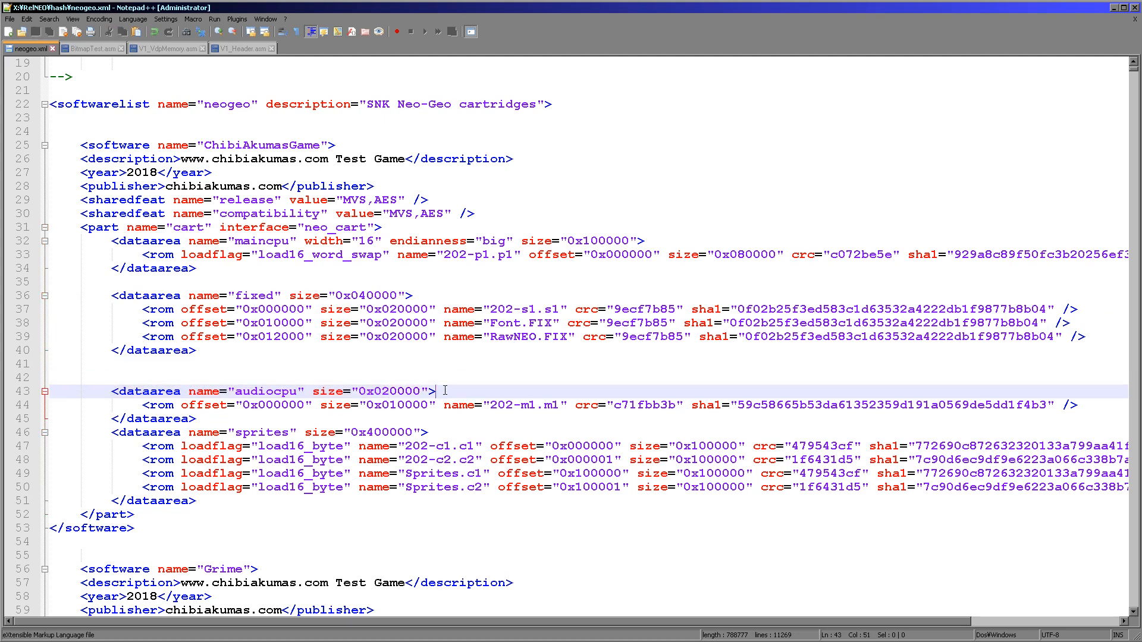
mouse_move(559, 378)
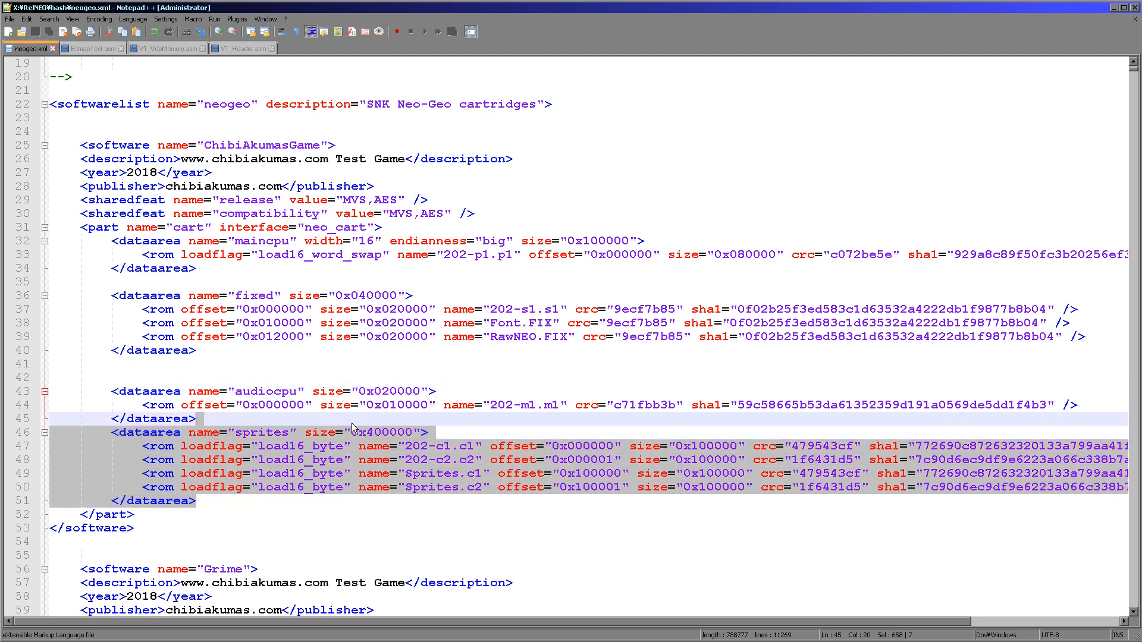
Switch to BitmapTest.asm showing the TileMode FillAreaWithTiles call and BitmapMode routine.
left_click(86, 47)
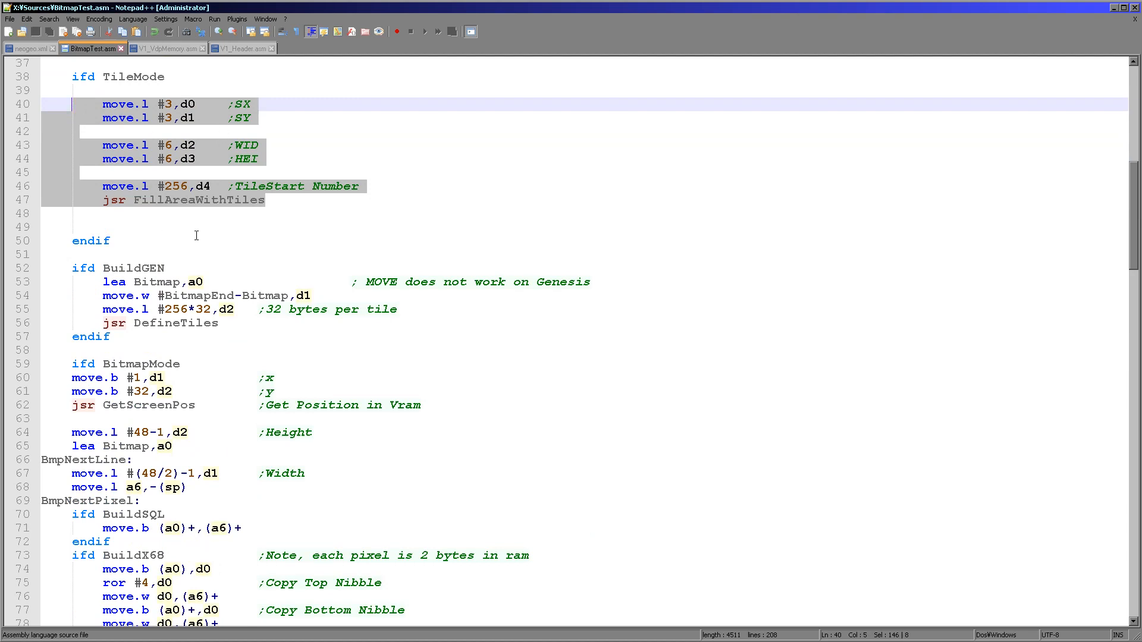
Highlight the FillAreaWithTiles call and switch to its routine in V1_VdpMemory.asm.
double_click(198, 200)
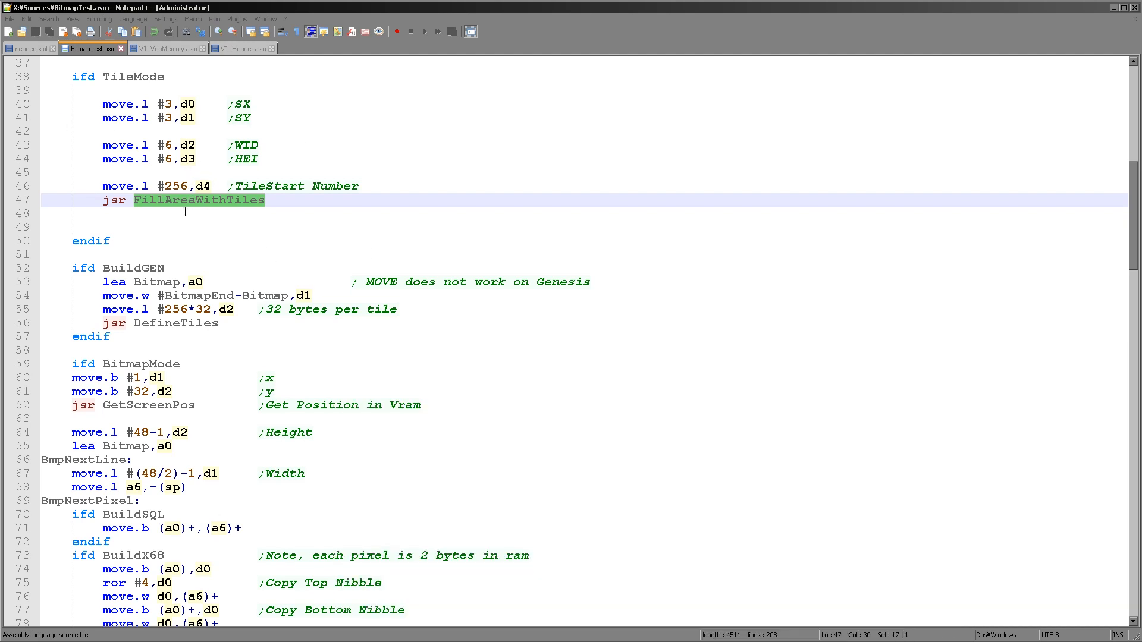
mouse_move(249, 283)
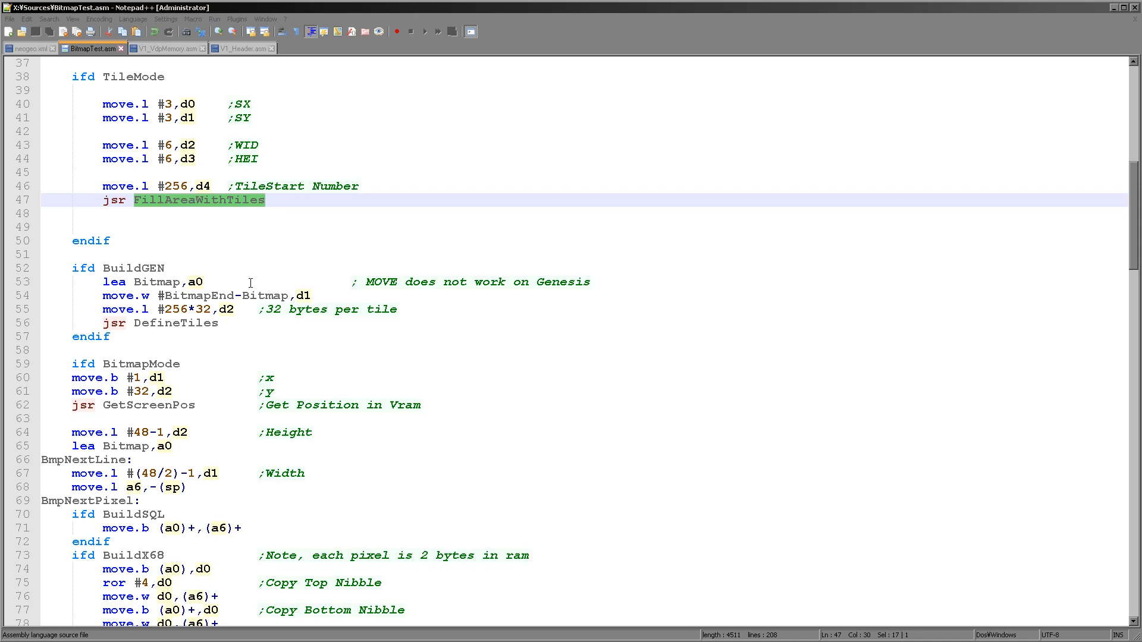
left_click(168, 47)
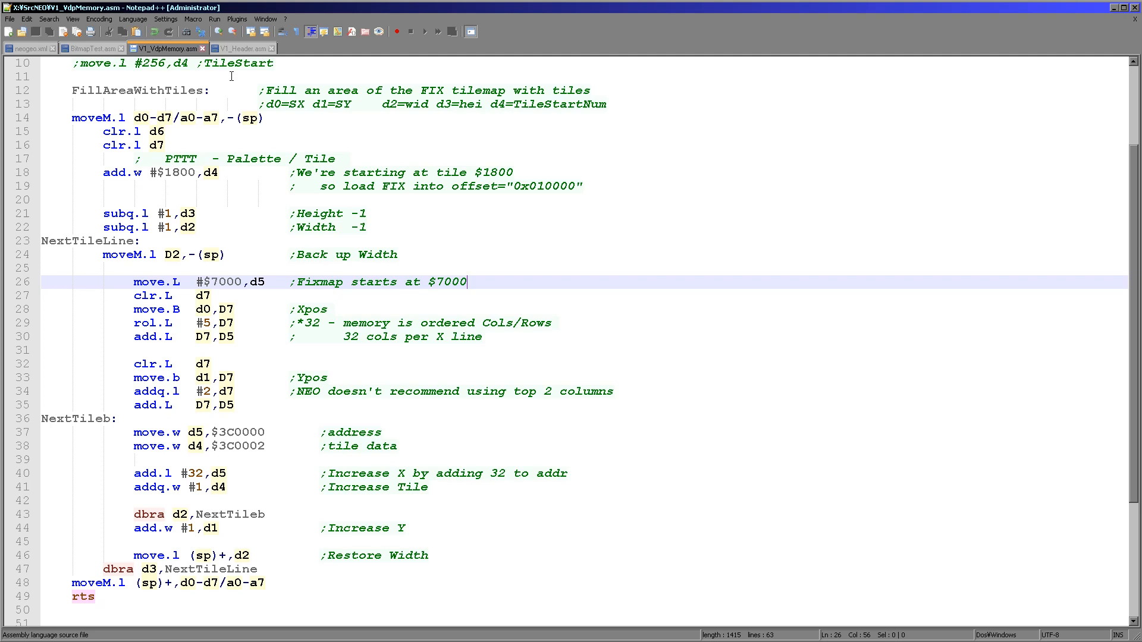
left_click(90, 47)
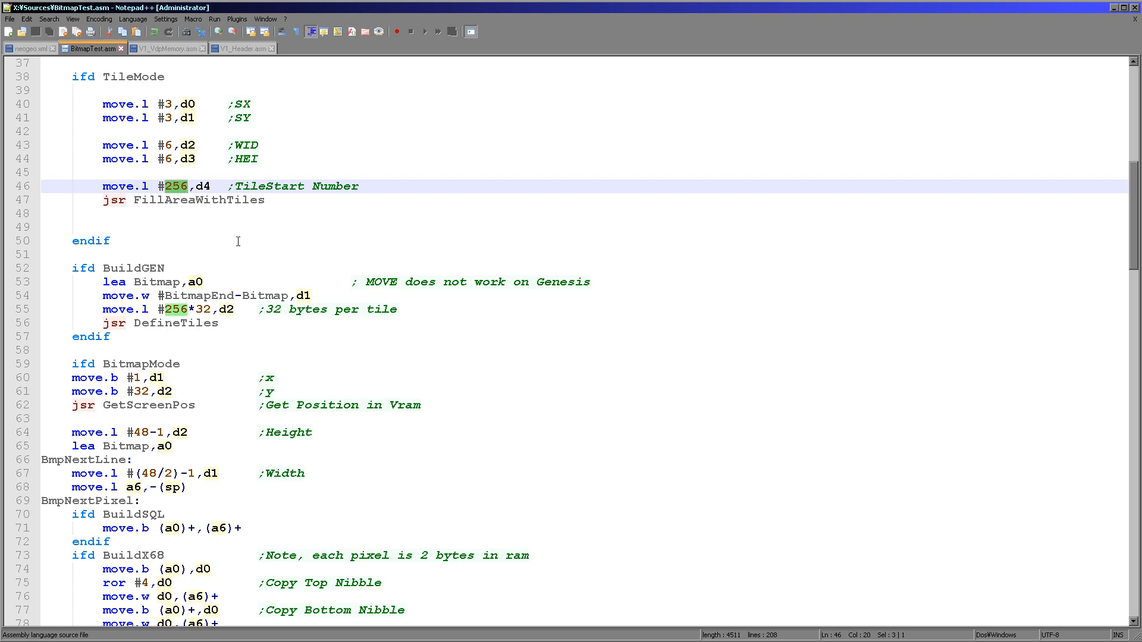
left_click(167, 48)
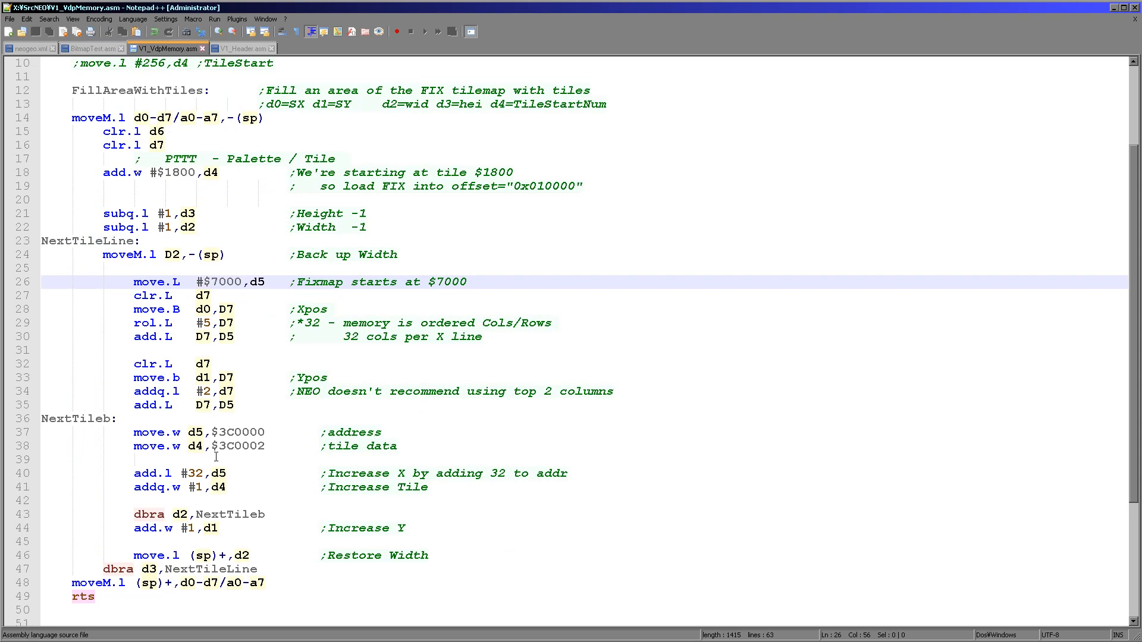
mouse_move(385, 196)
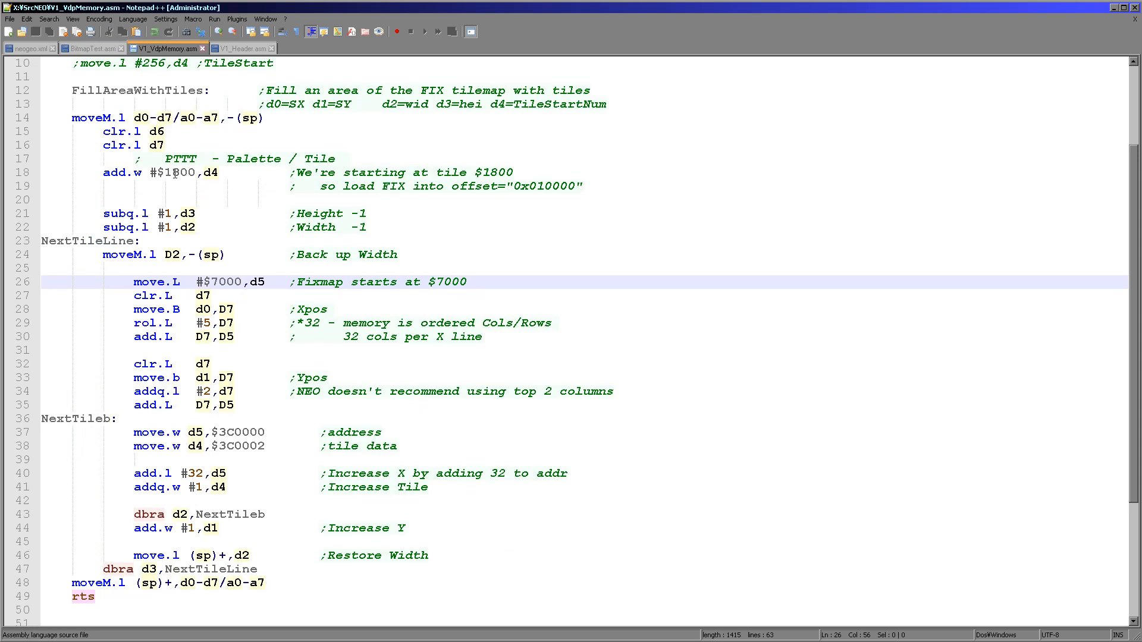
left_click(29, 47)
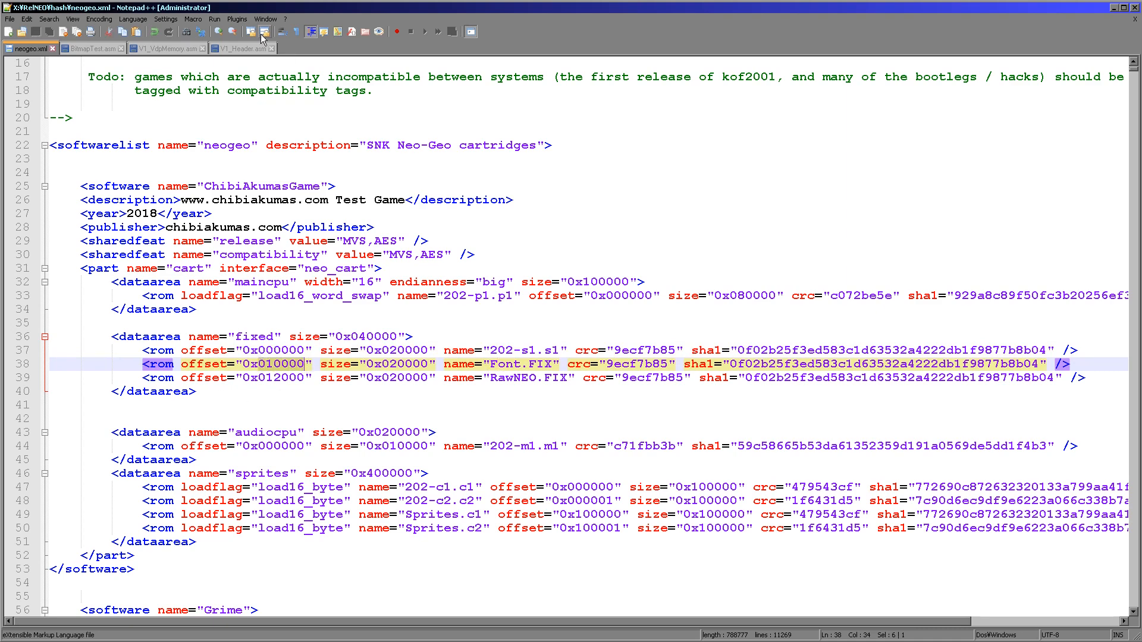
left_click(239, 48)
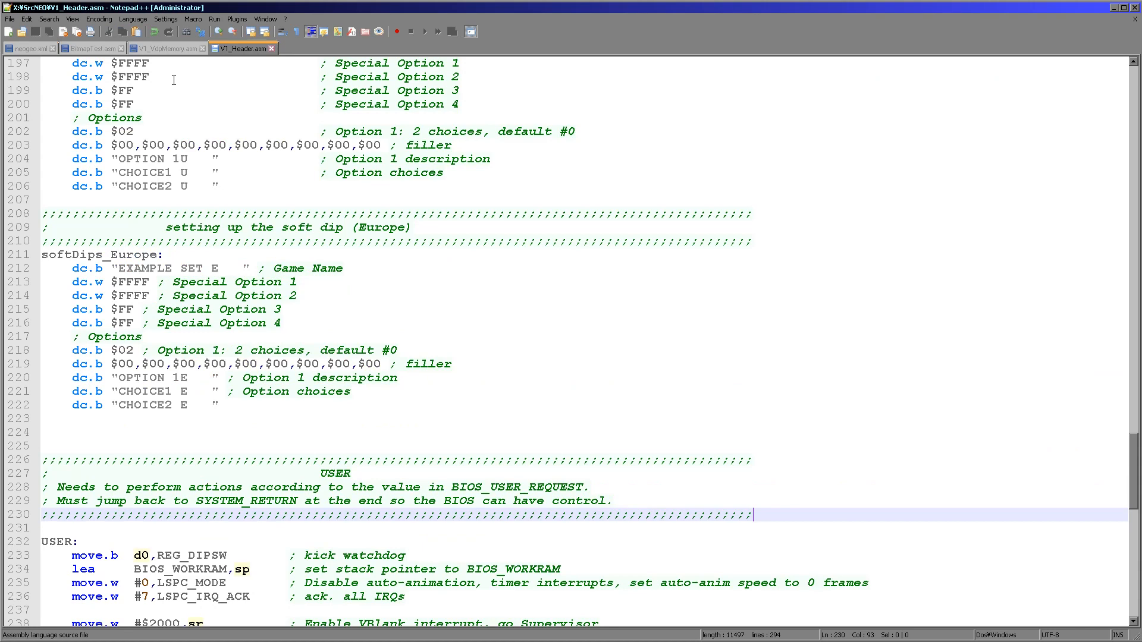
left_click(164, 48)
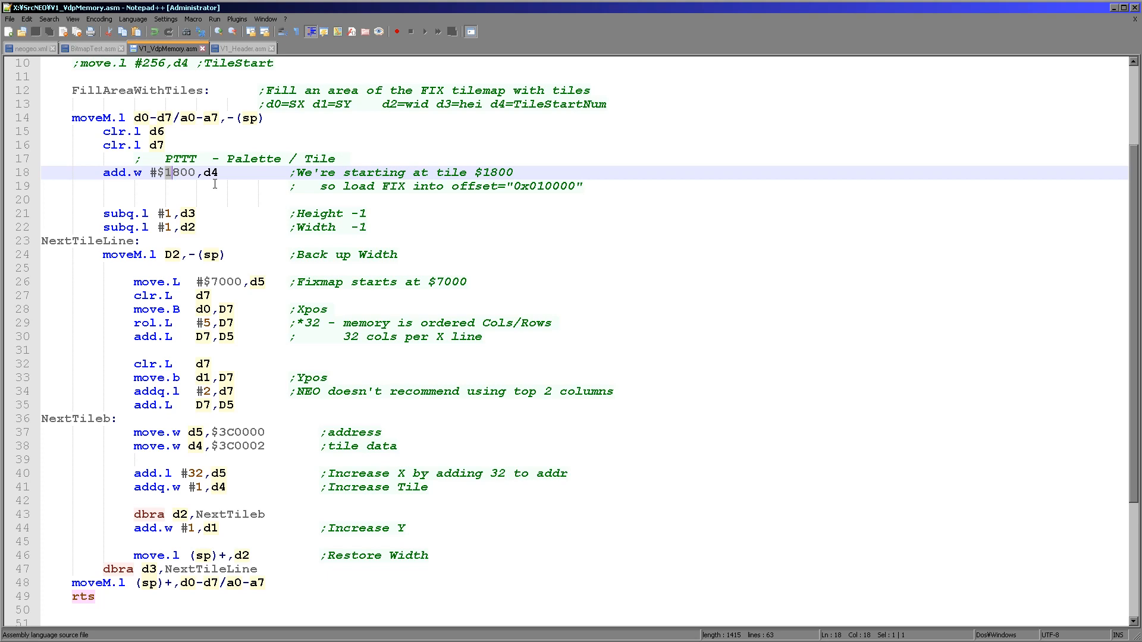
left_click(95, 241)
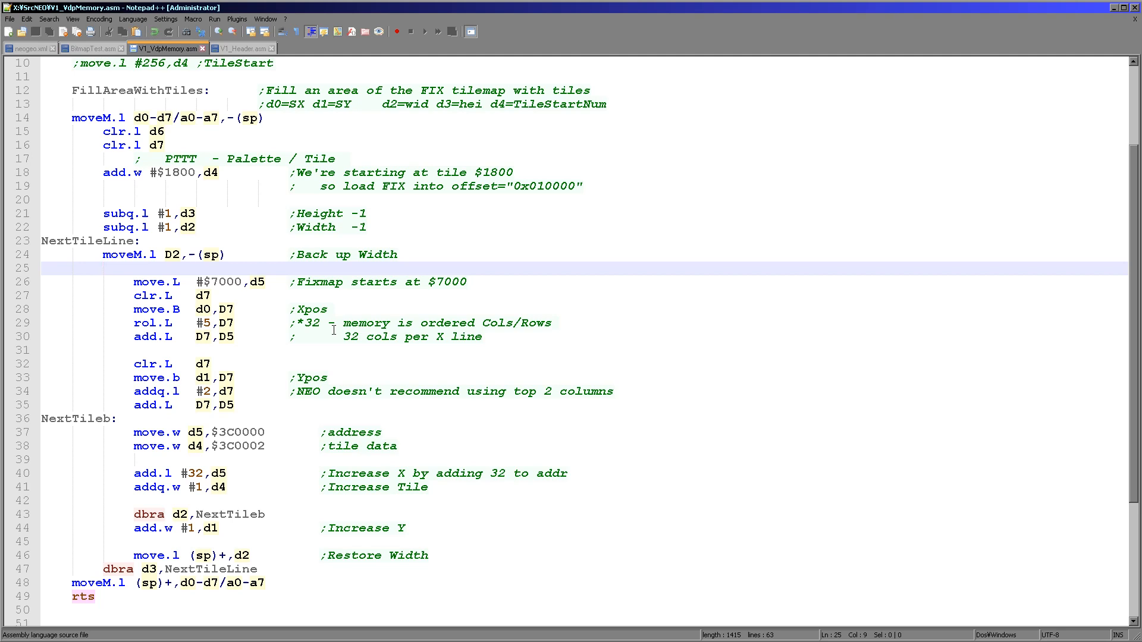
mouse_move(285, 287)
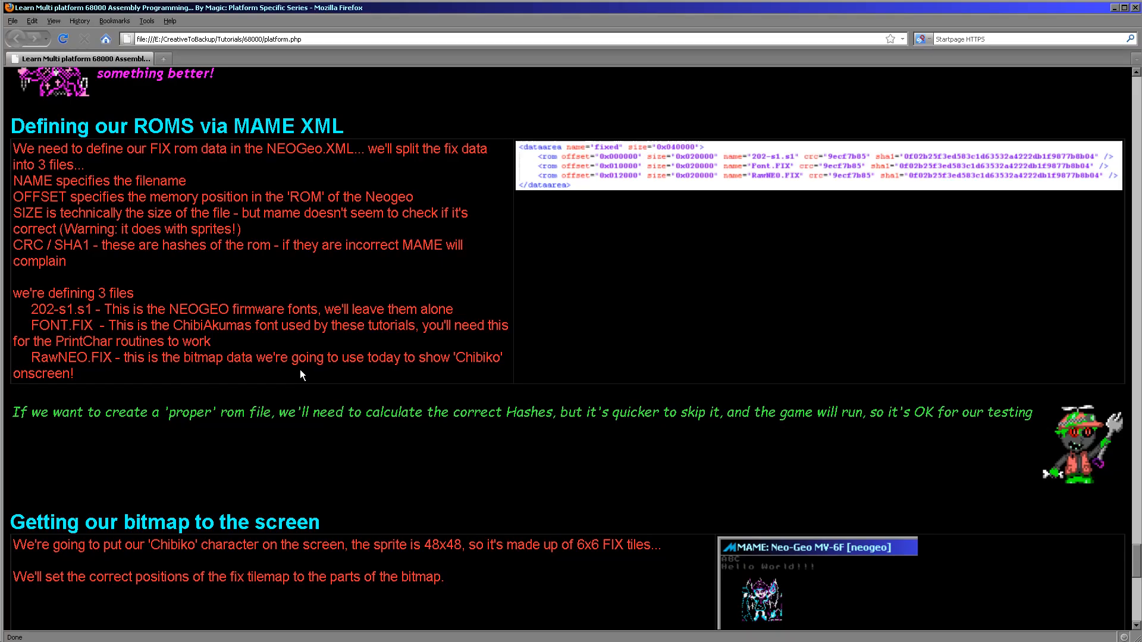
Scroll the tutorial page down to the MAME XML ROM definition section.
scroll("down", 3)
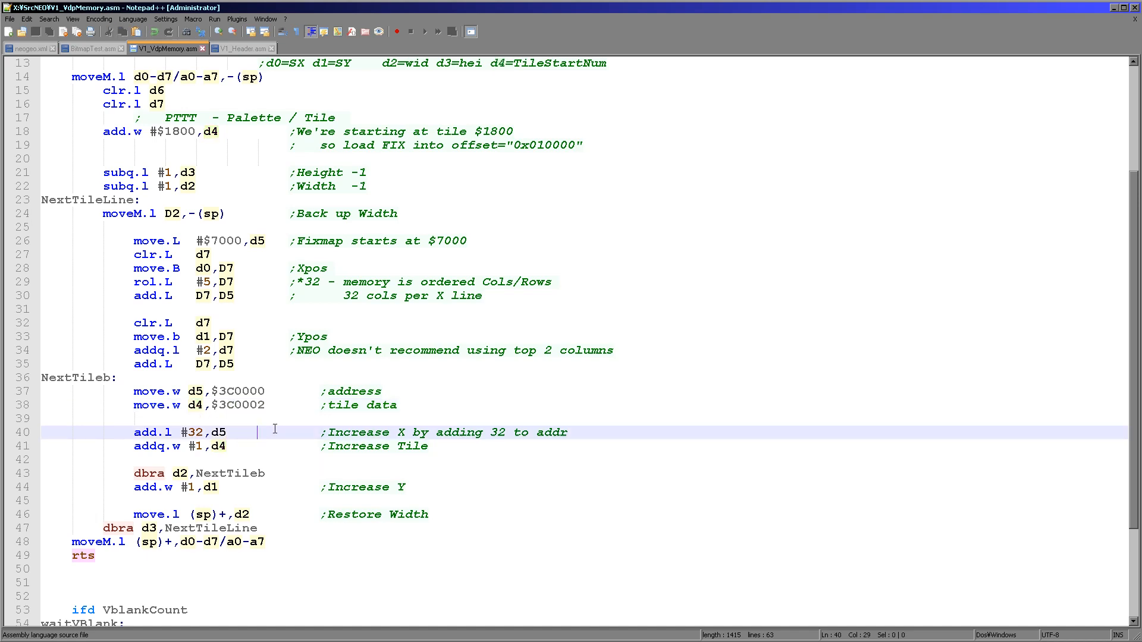
mouse_move(479, 502)
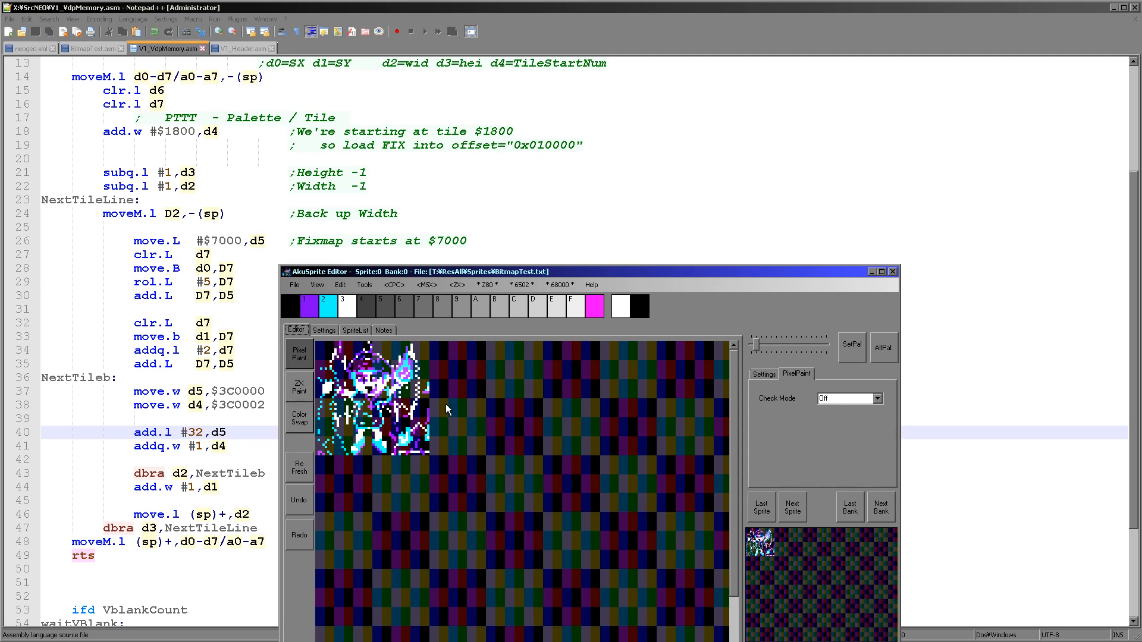
mouse_move(485, 352)
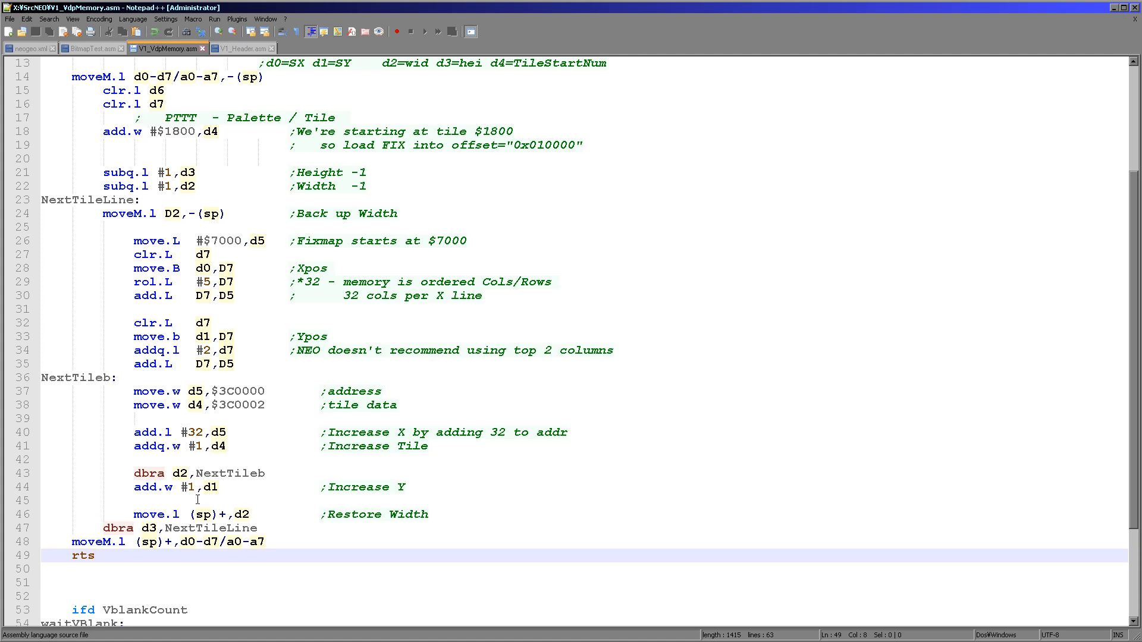
View V1_Footer.asm's VBlank handler, highlight VBlank and check the V1_Header.asm interrupt vectors.
scroll("down", 3)
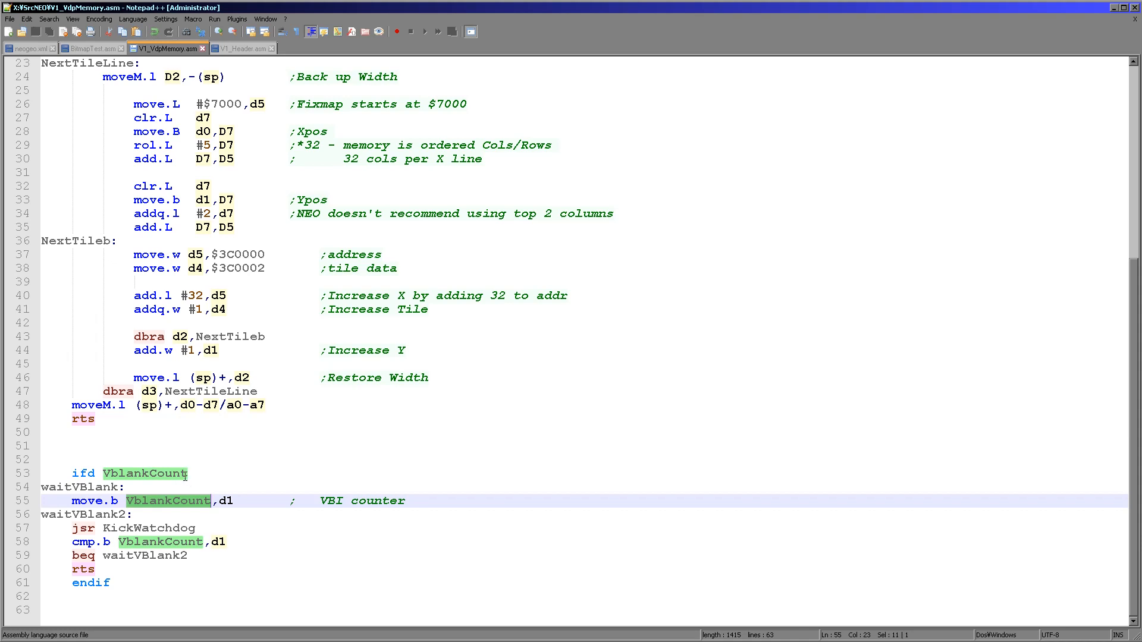
mouse_move(233, 510)
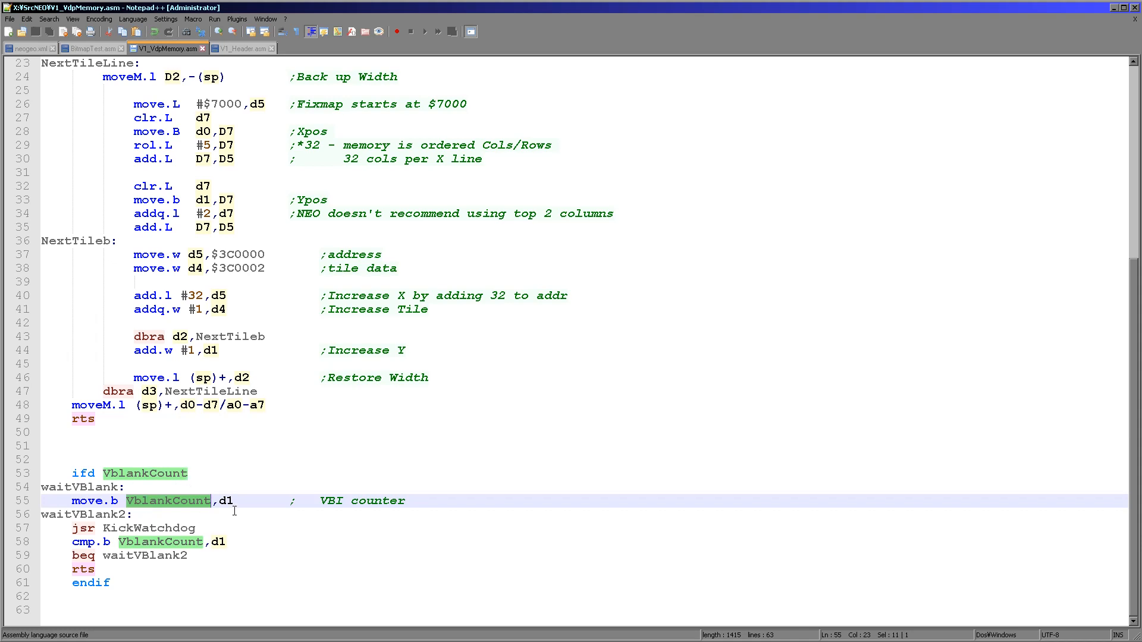
left_click(133, 18)
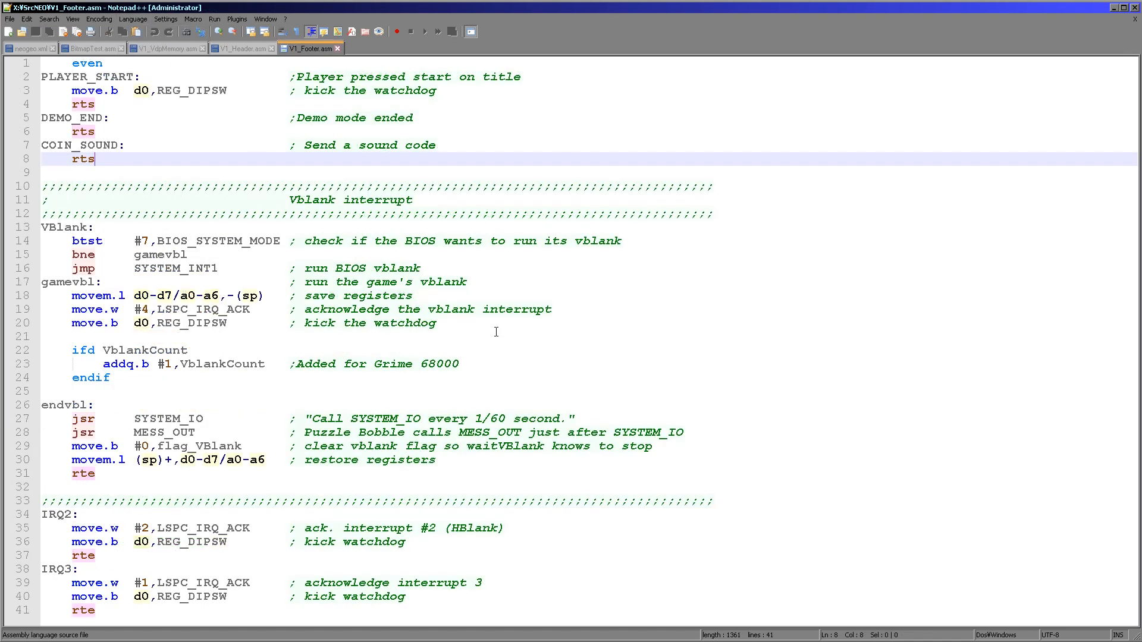
double_click(65, 226)
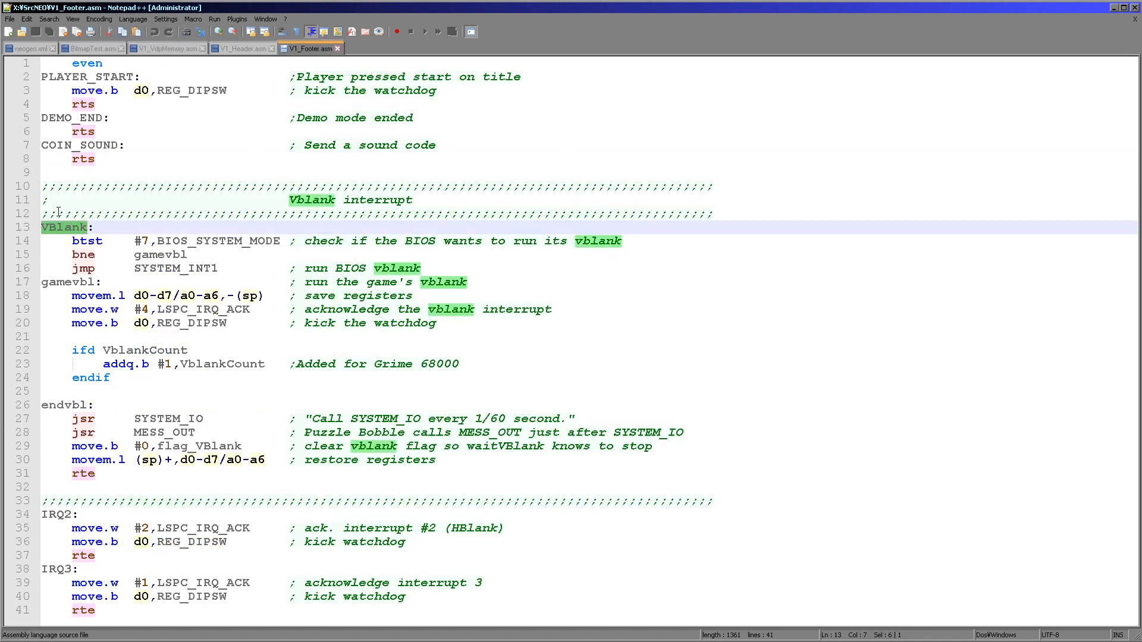
left_click(240, 48)
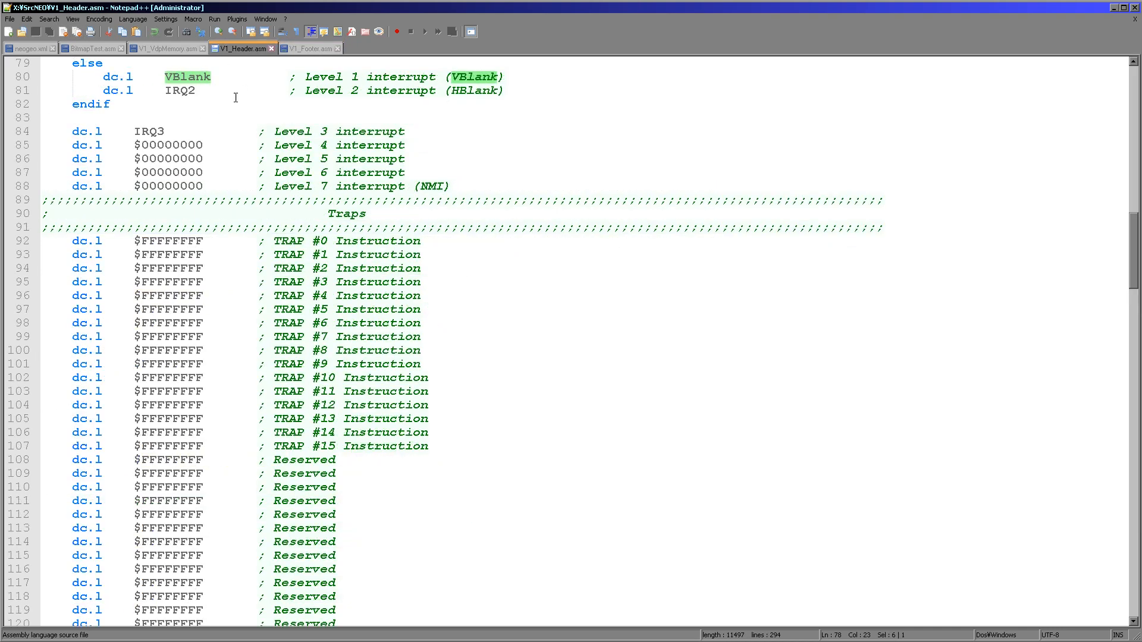
mouse_move(315, 52)
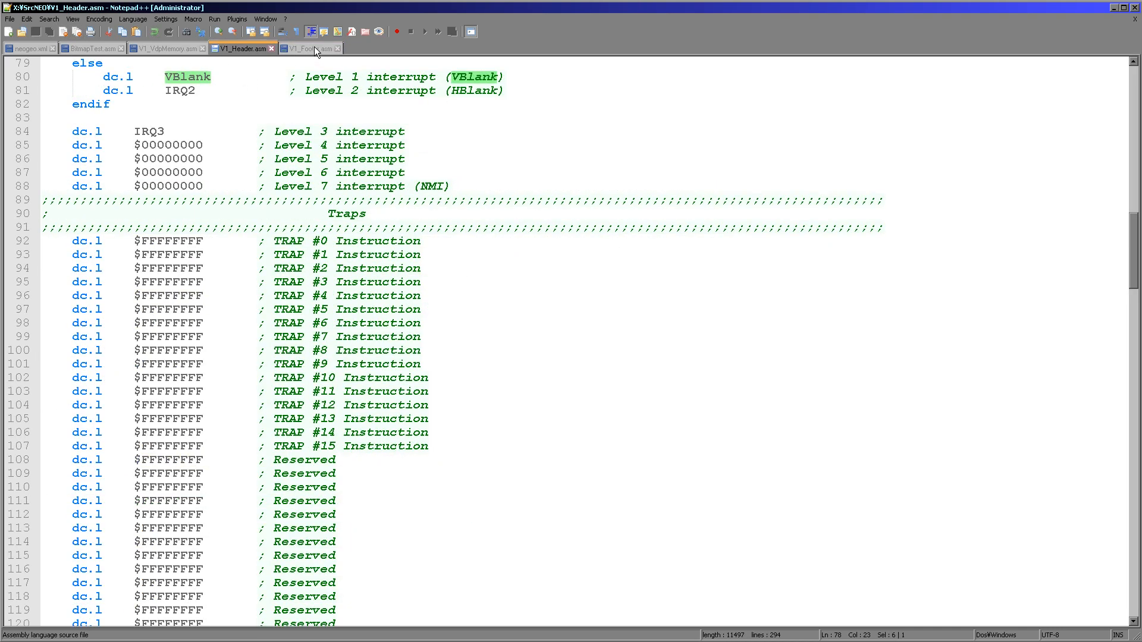
left_click(309, 47)
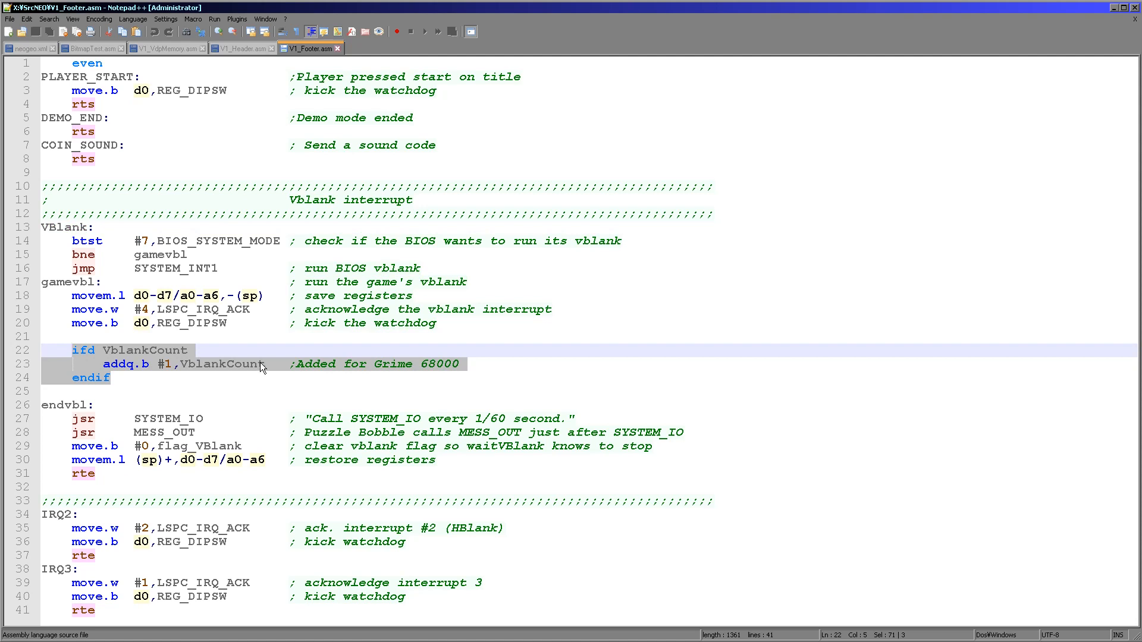
Highlight the VblankCount counter occurrences and return to the waitVBlank routine in V1_VdpMemory.asm.
double_click(223, 364)
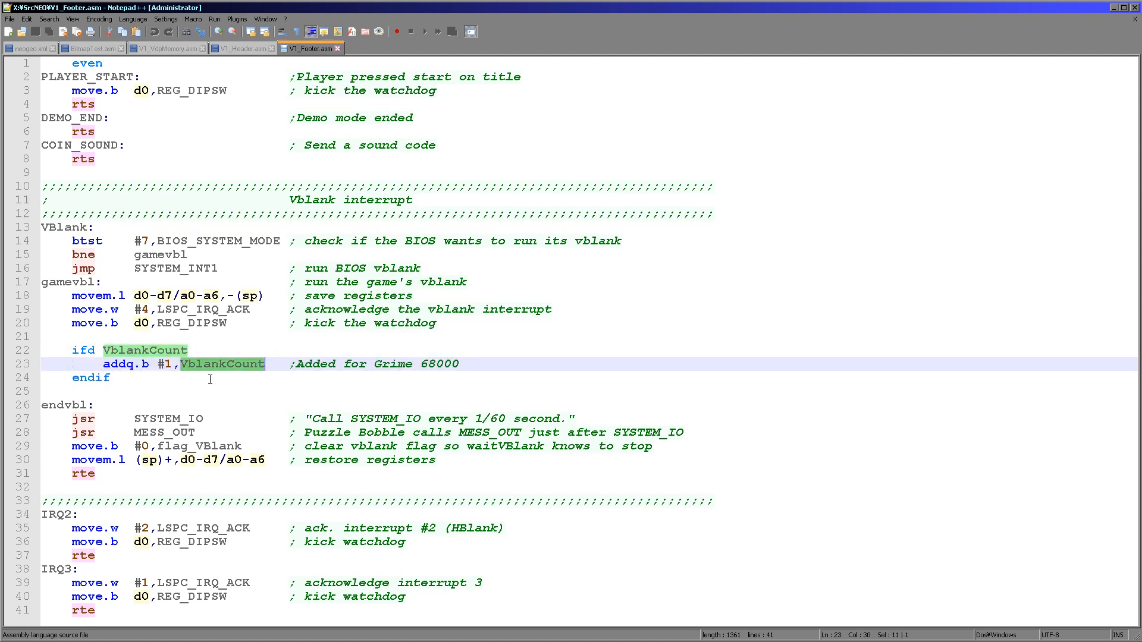
mouse_move(251, 375)
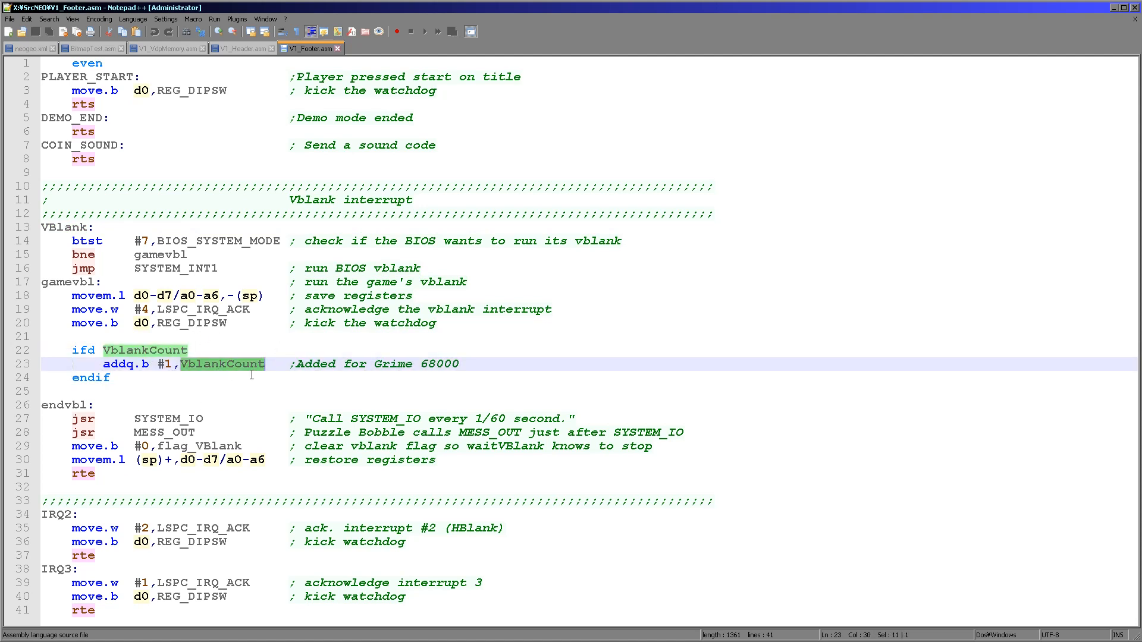
left_click(164, 47)
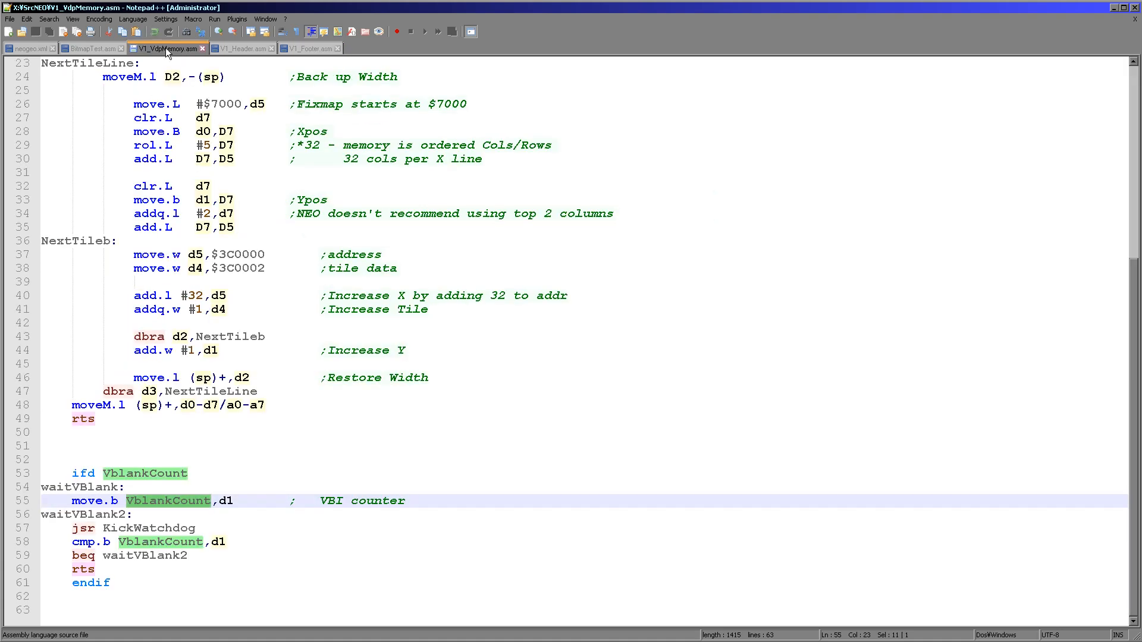